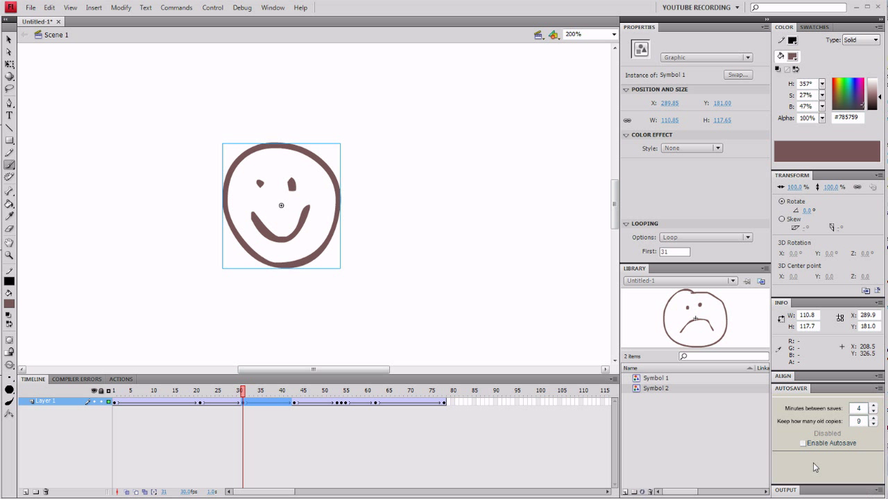
mouse_move(810, 456)
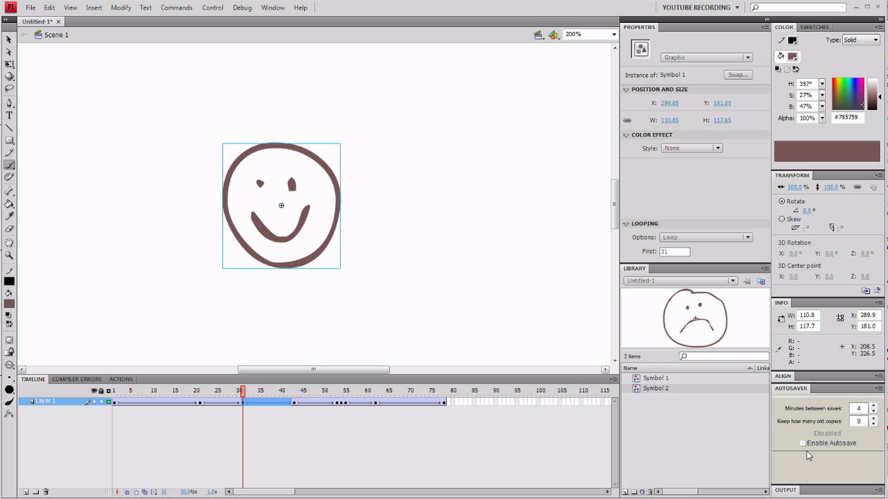
mouse_move(841, 222)
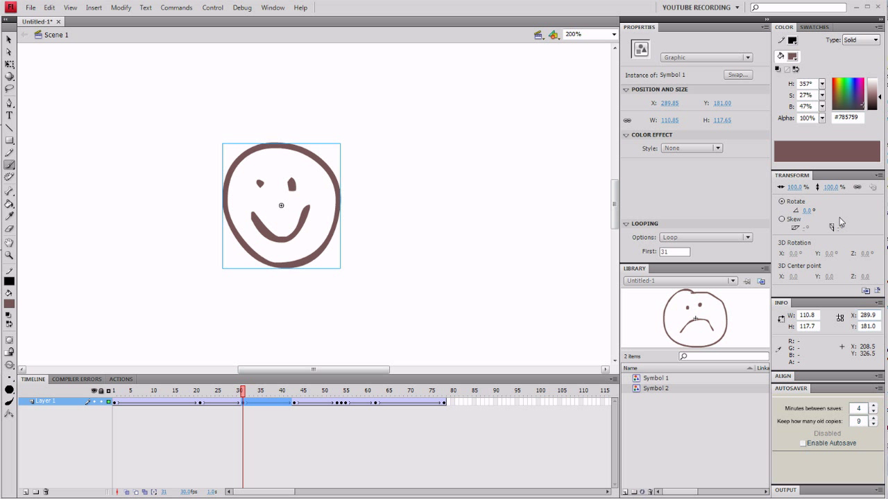
mouse_move(465, 306)
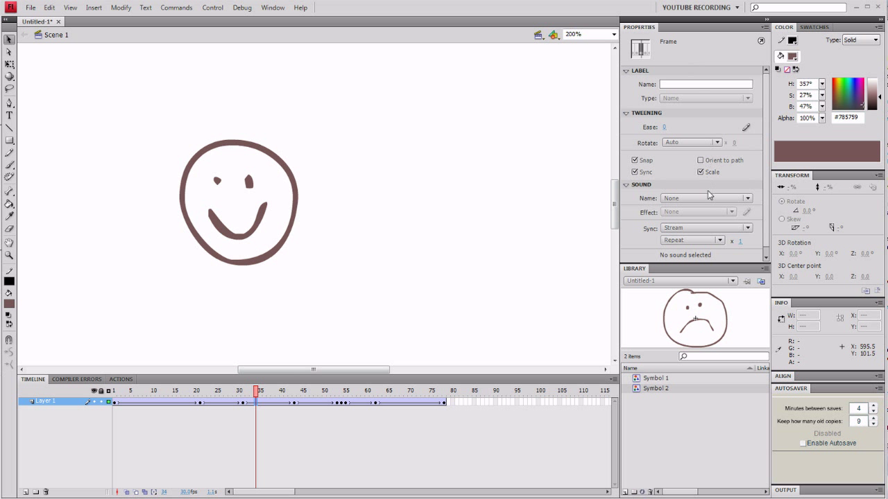
mouse_move(569, 229)
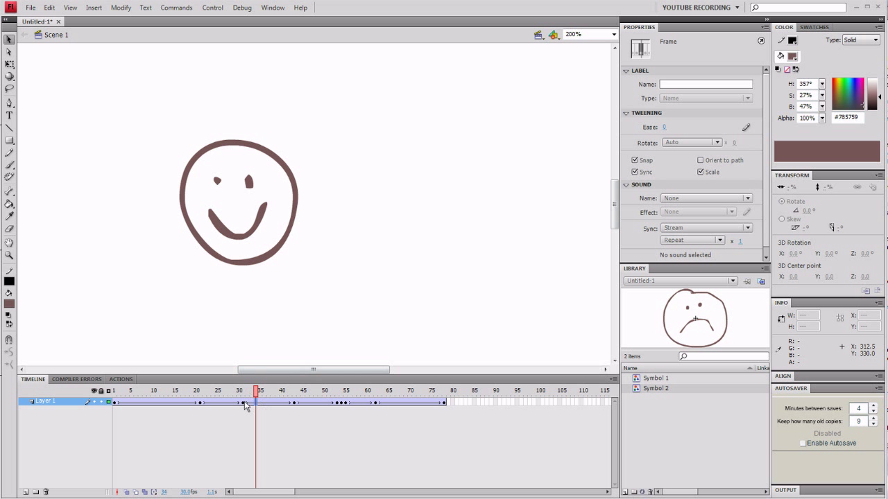
mouse_move(244, 407)
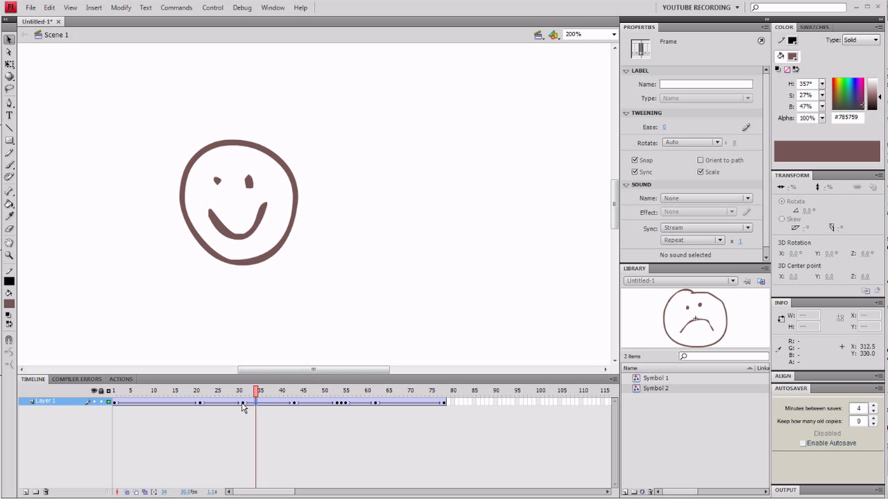
mouse_move(296, 408)
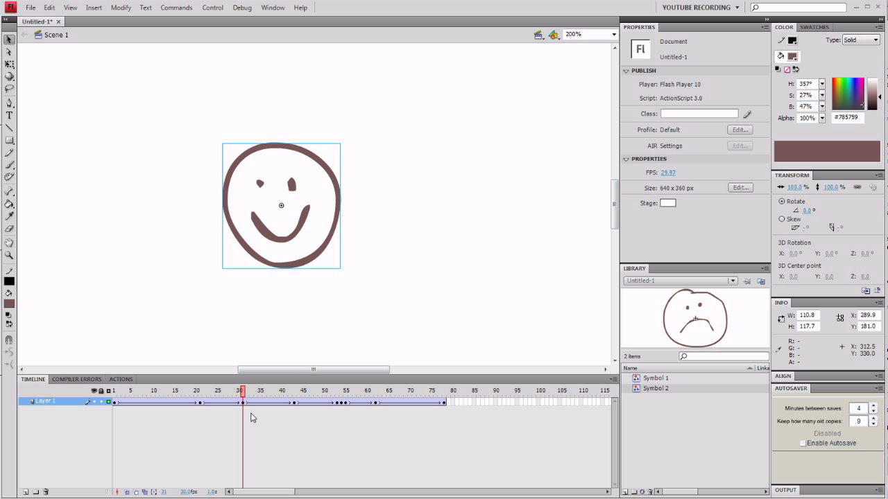
mouse_move(244, 407)
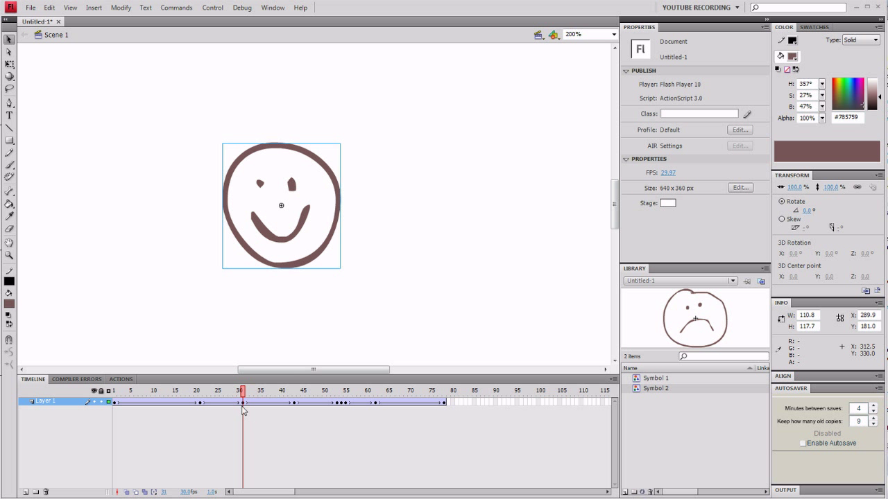
Inspect the tweened span's frame options and the face graphic's looping frame value
right_click(243, 403)
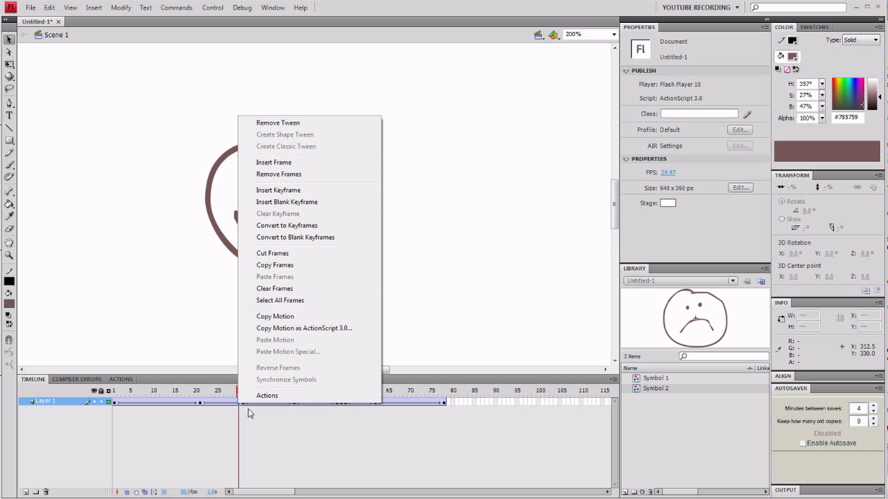
mouse_move(283, 149)
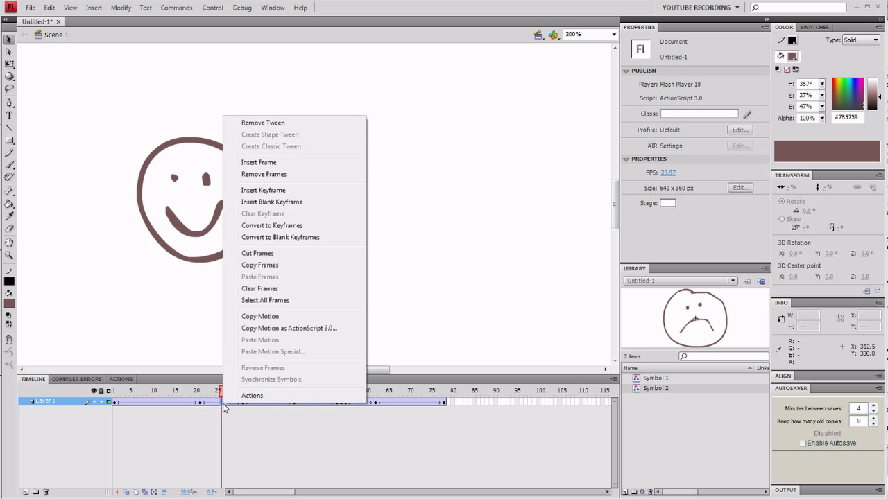
mouse_move(276, 151)
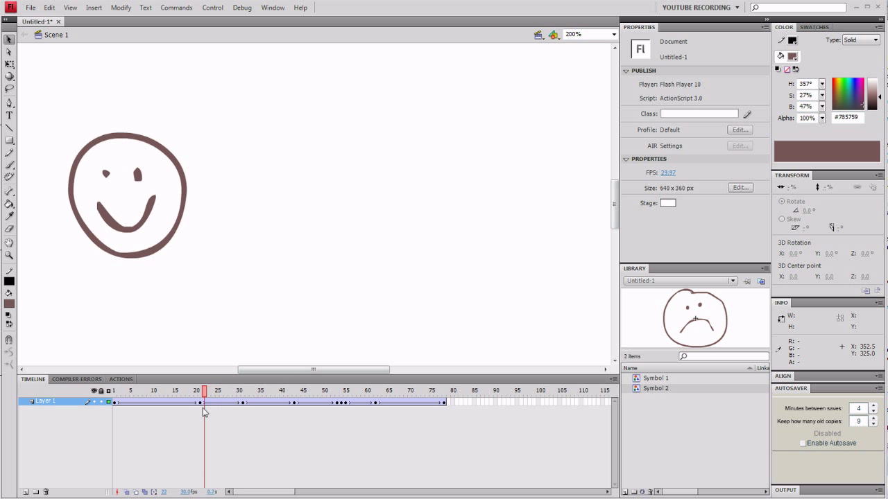
click(242, 390)
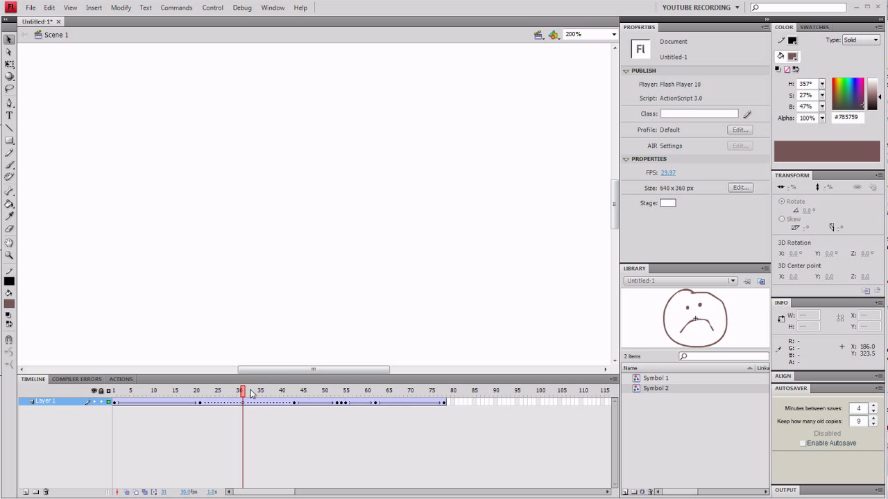
mouse_move(604, 414)
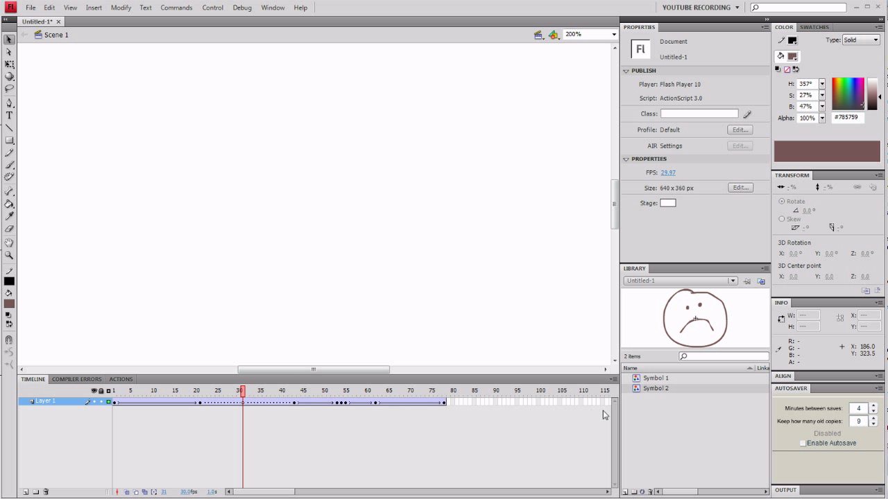
click(656, 389)
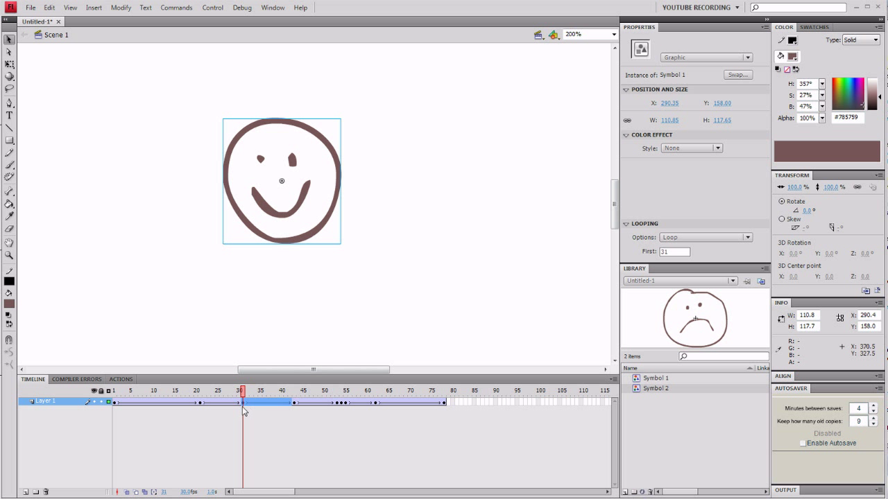
mouse_move(172, 408)
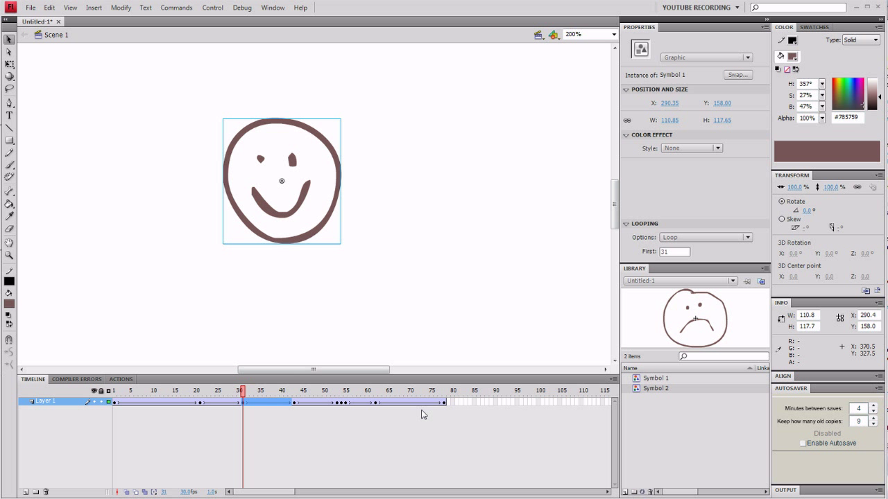
mouse_move(315, 340)
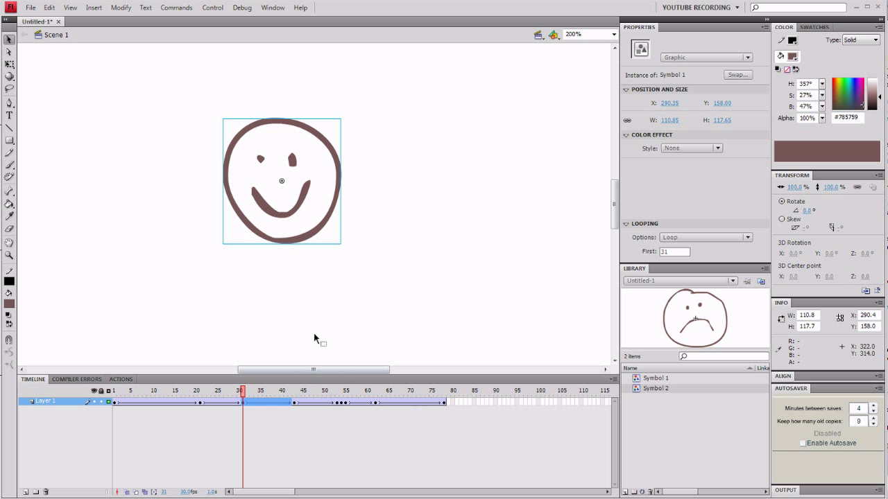
click(673, 251)
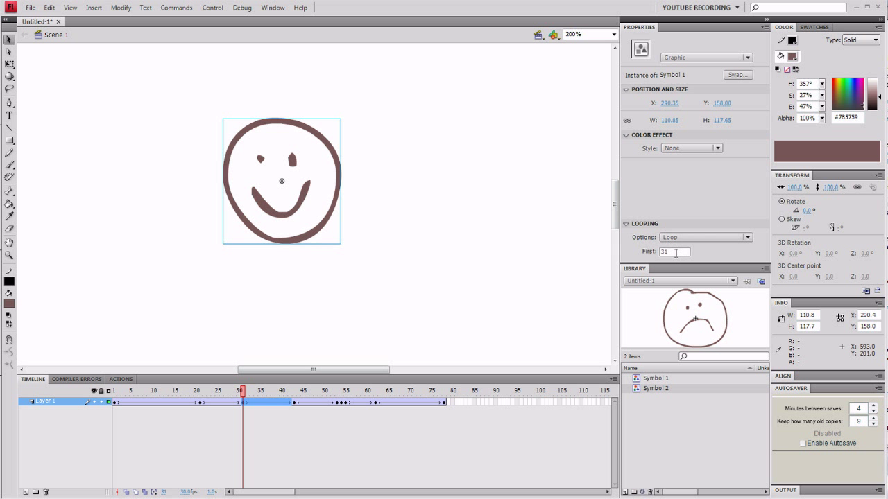
mouse_move(724, 278)
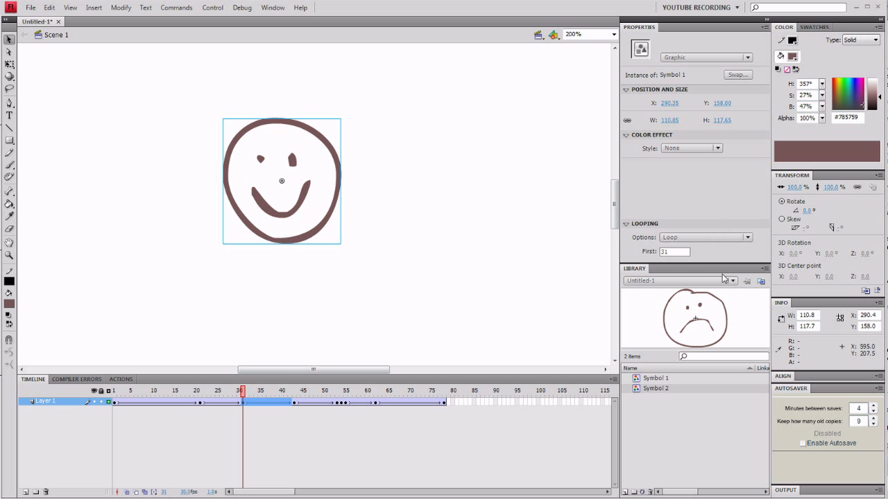
mouse_move(719, 260)
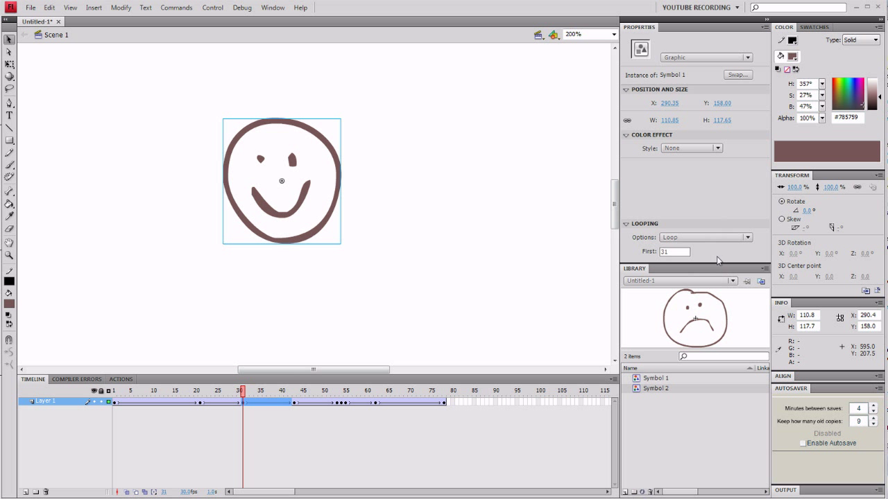
mouse_move(676, 246)
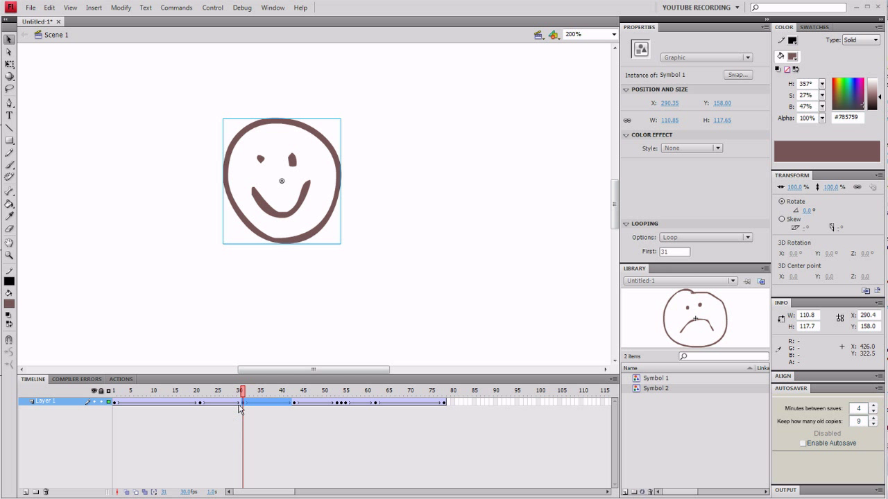
mouse_move(121, 396)
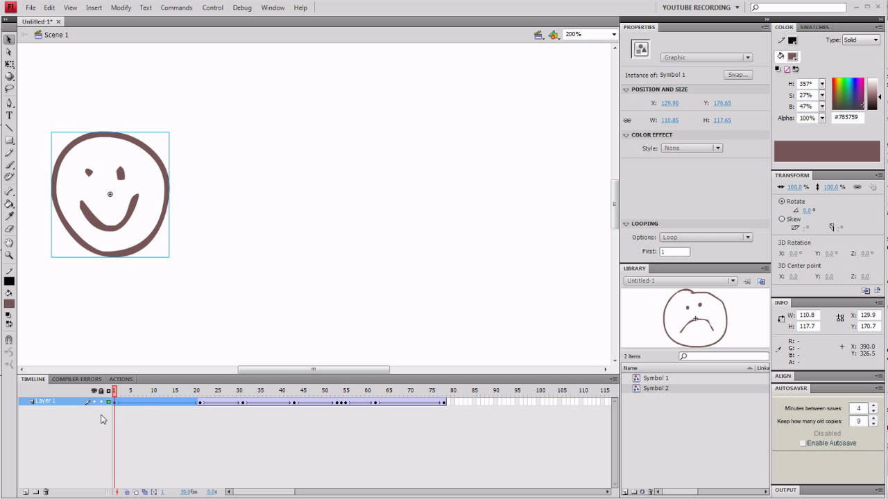
Scrub through the first tween and the span around frame 65, reviewing its frame options
click(161, 391)
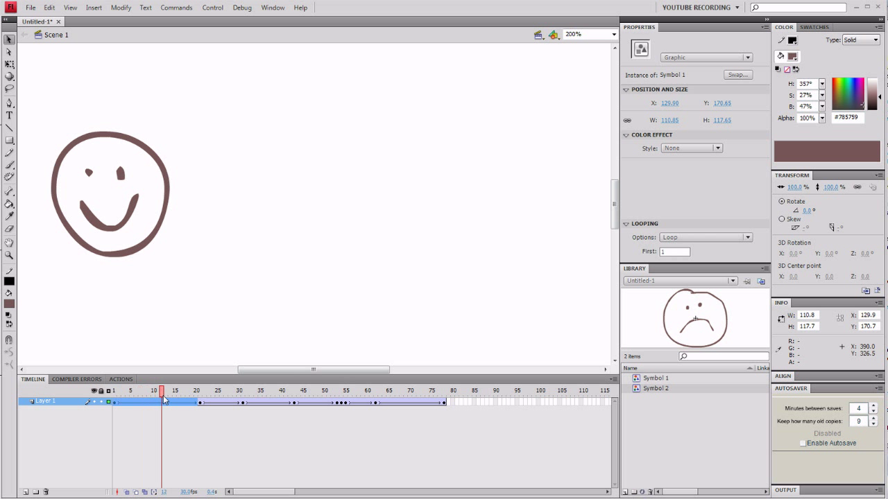
click(199, 390)
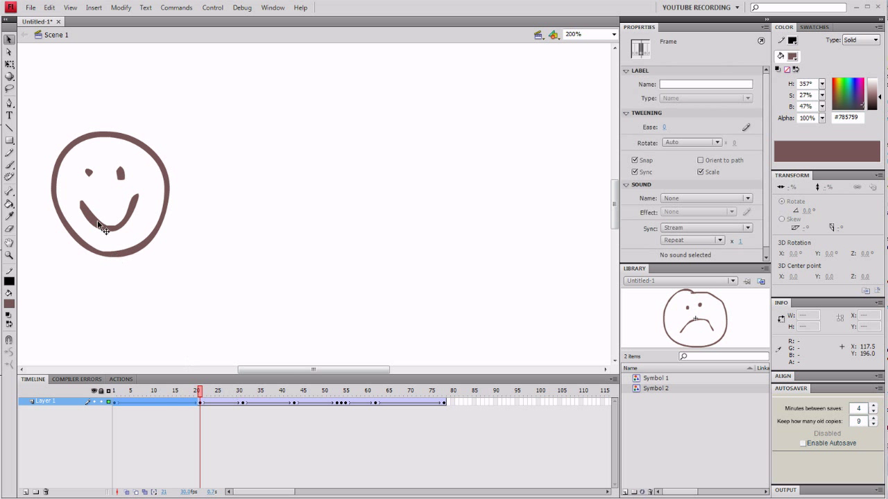
click(109, 195)
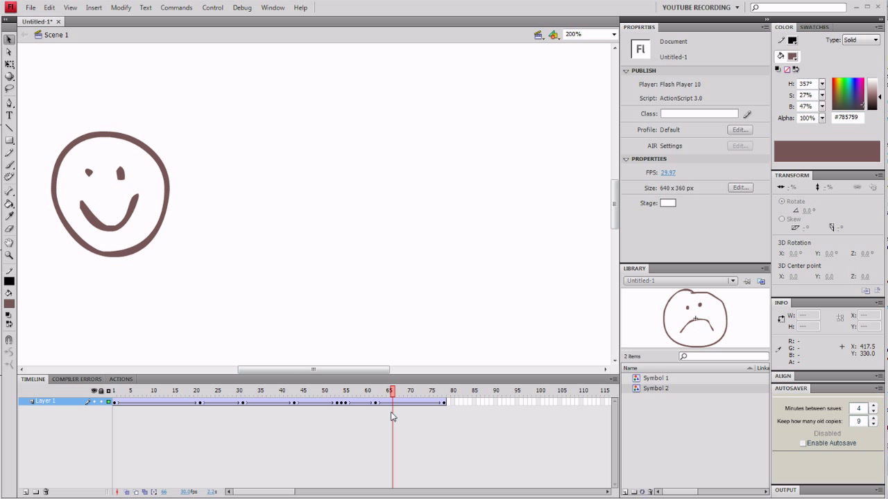
click(234, 390)
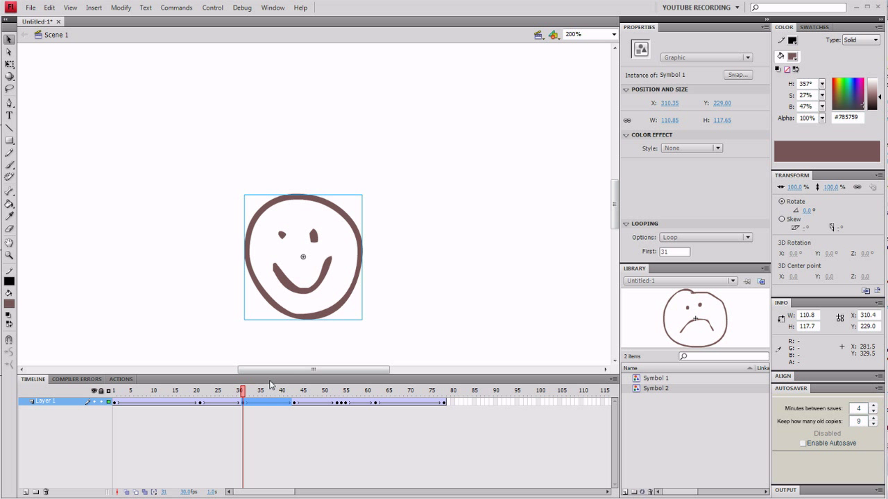
mouse_move(260, 402)
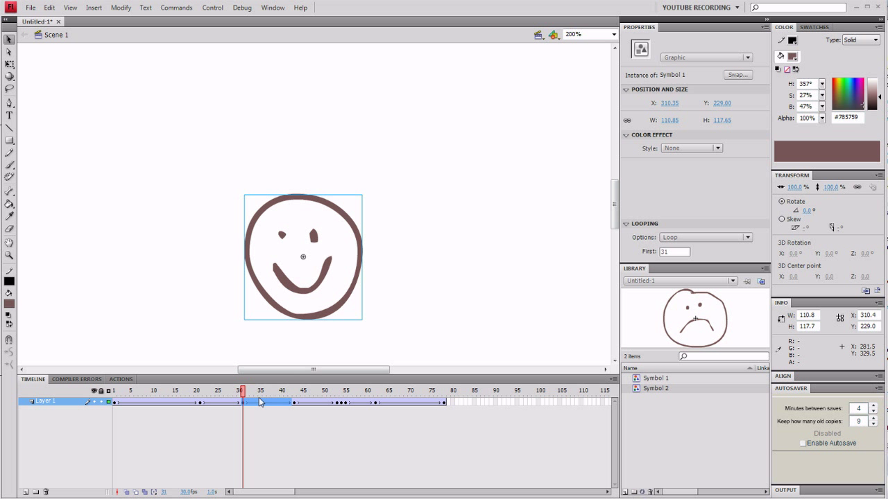
mouse_move(217, 410)
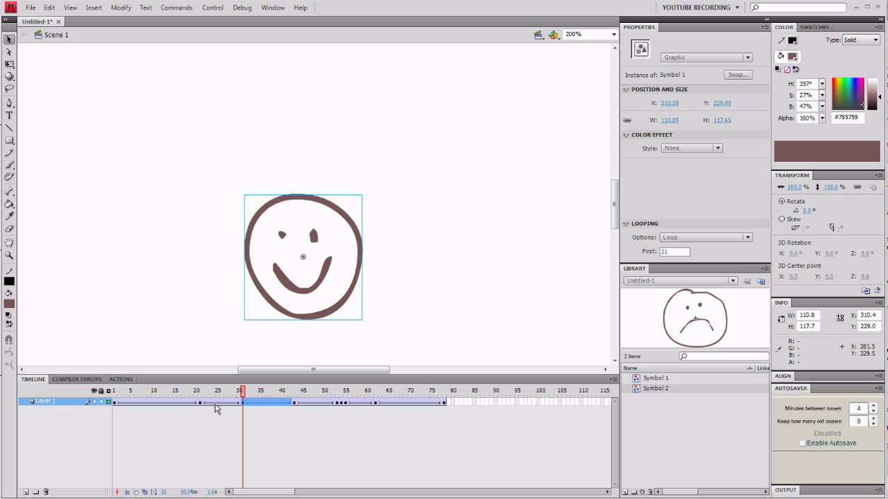
mouse_move(216, 412)
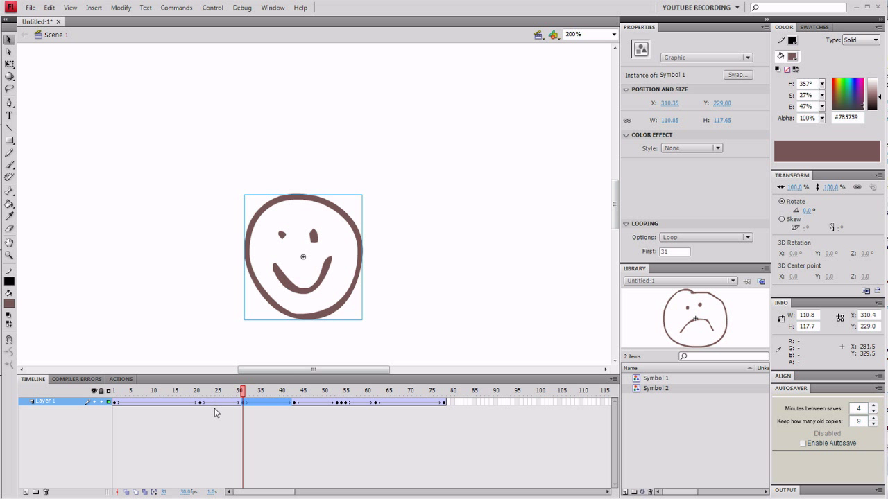
mouse_move(199, 414)
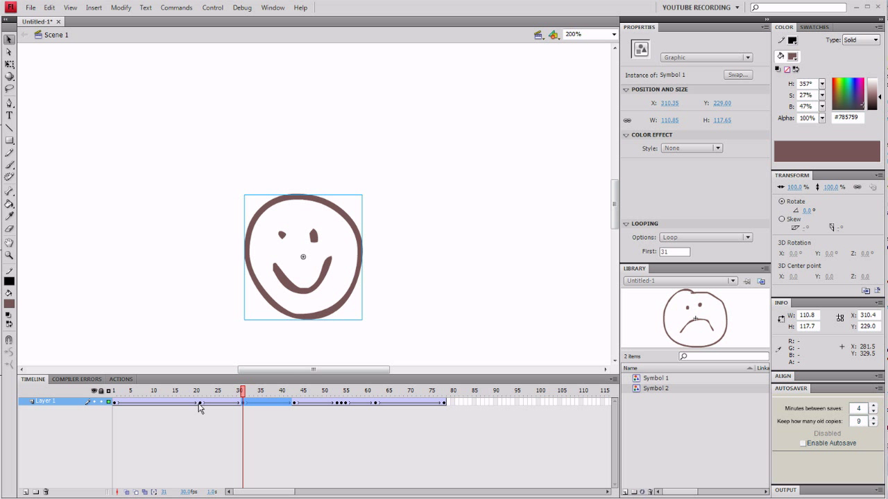
right_click(200, 402)
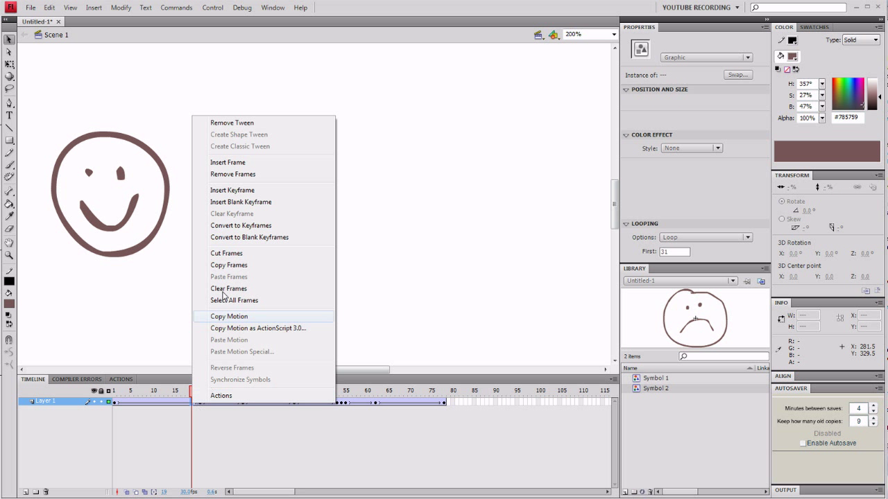
mouse_move(236, 150)
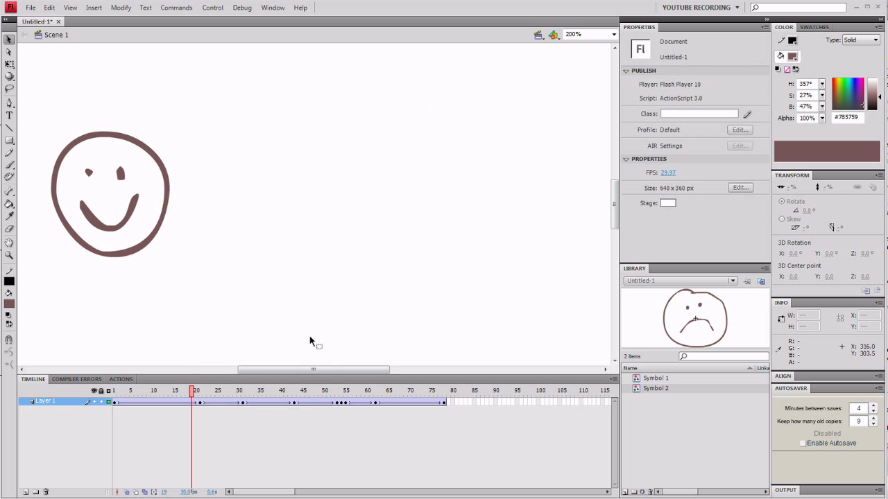
mouse_move(305, 336)
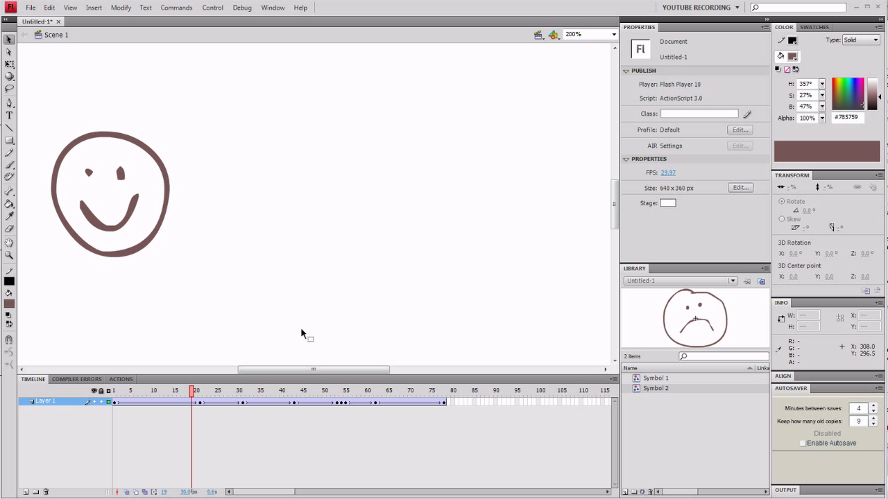
mouse_move(249, 167)
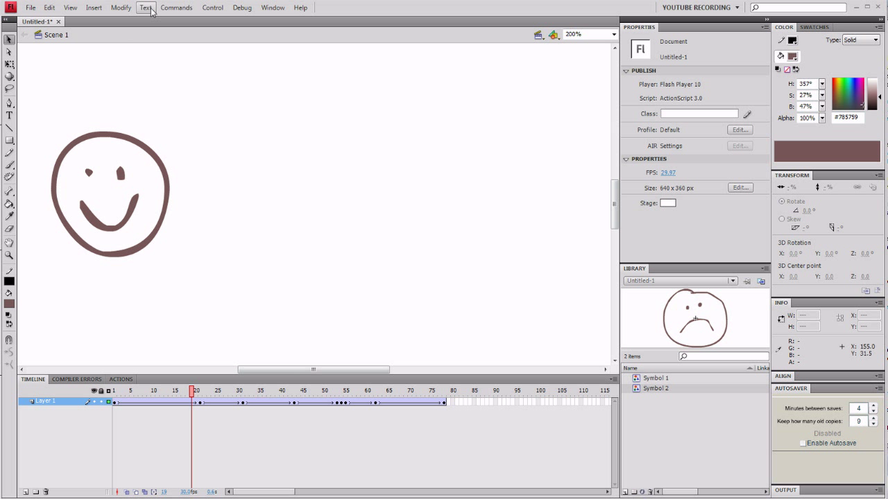
mouse_move(94, 8)
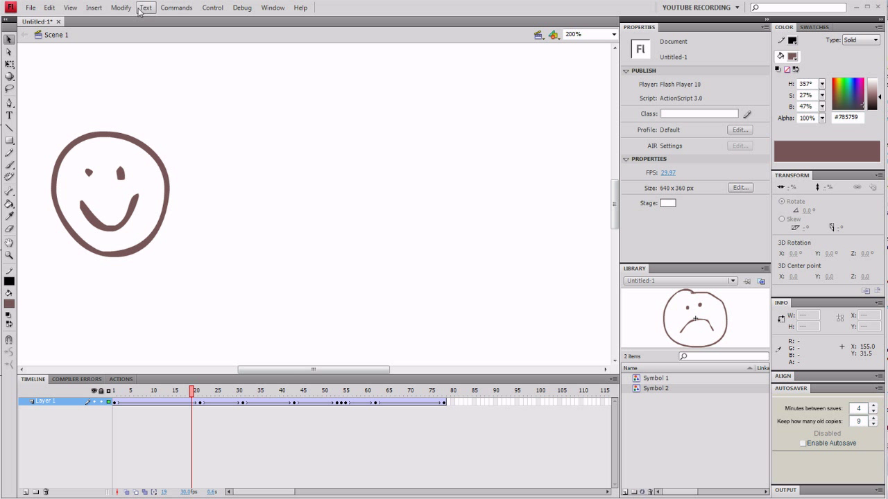
Select all frames 1–79 and uncheck Sync in the Properties panel
click(120, 7)
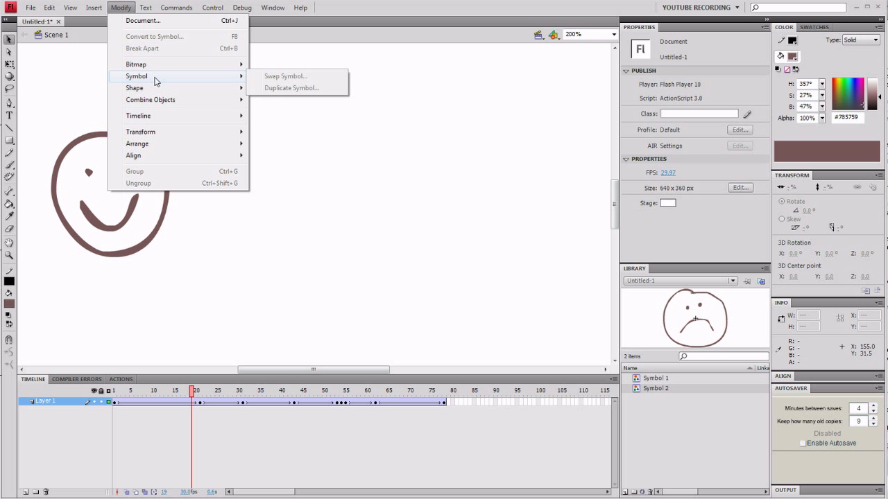
mouse_move(174, 113)
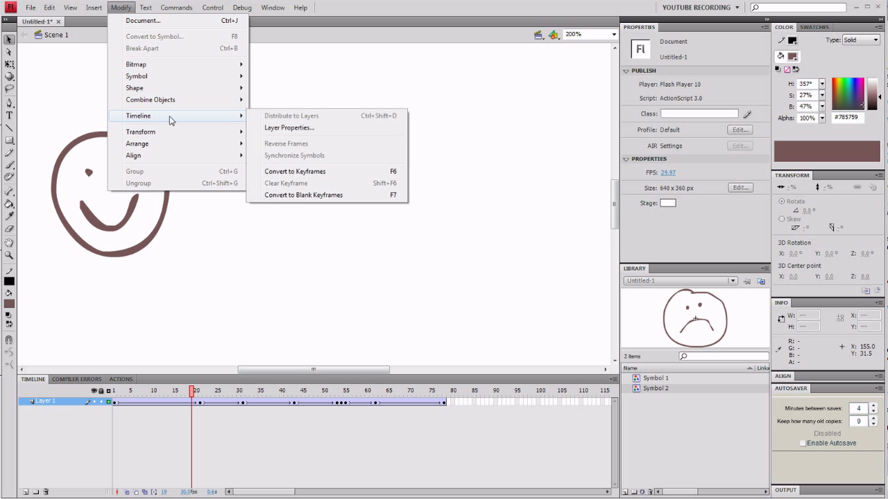
mouse_move(176, 115)
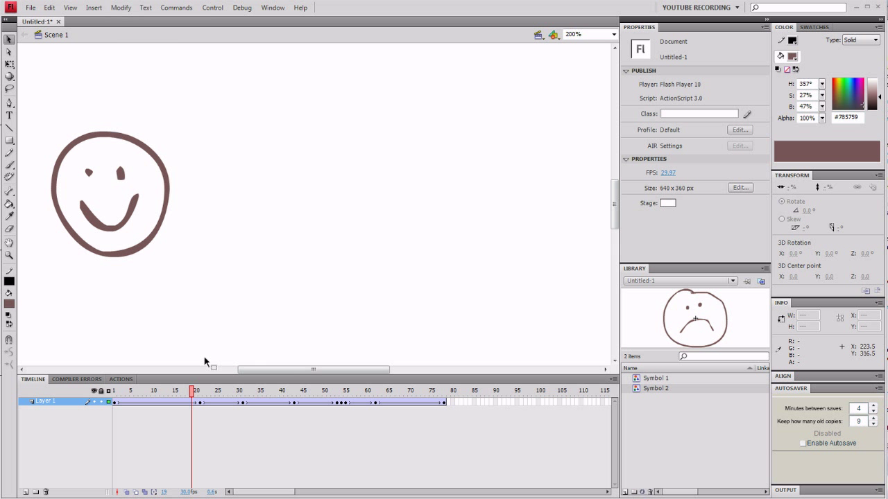
click(162, 391)
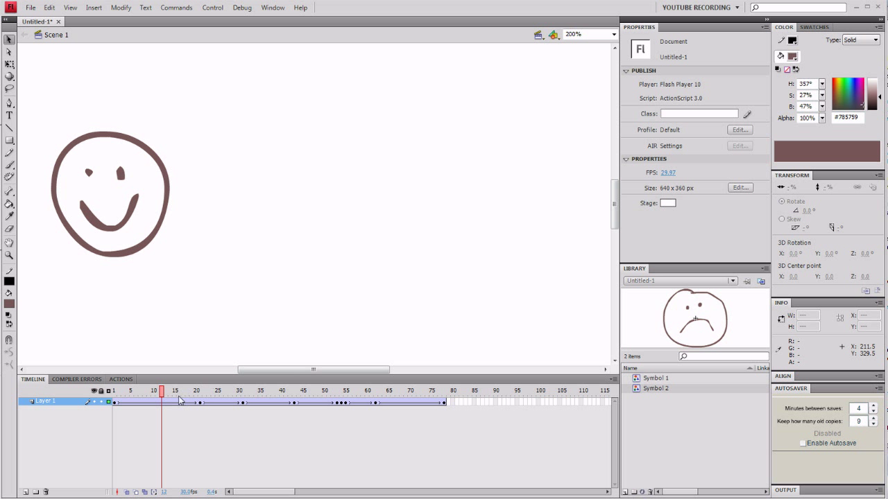
click(176, 8)
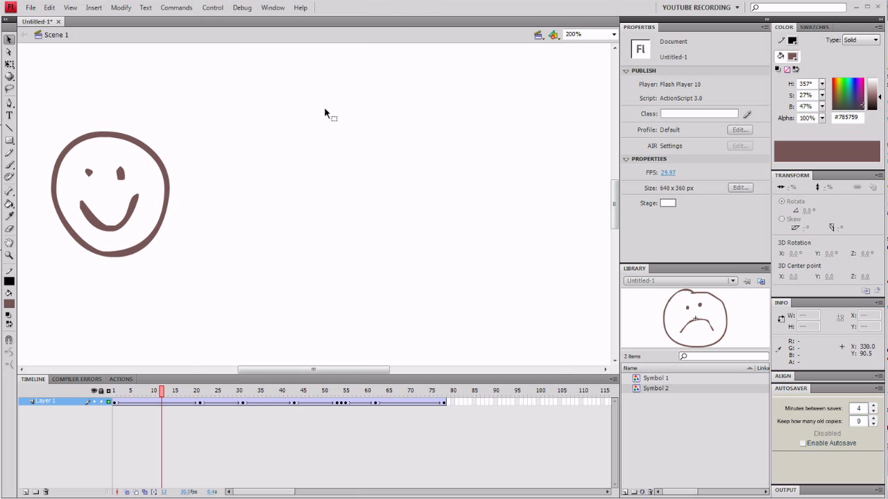
mouse_move(221, 45)
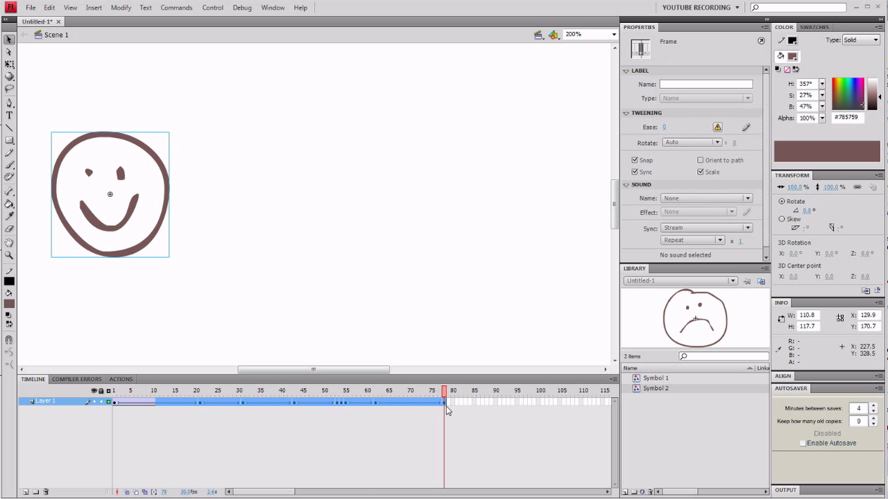
mouse_move(490, 350)
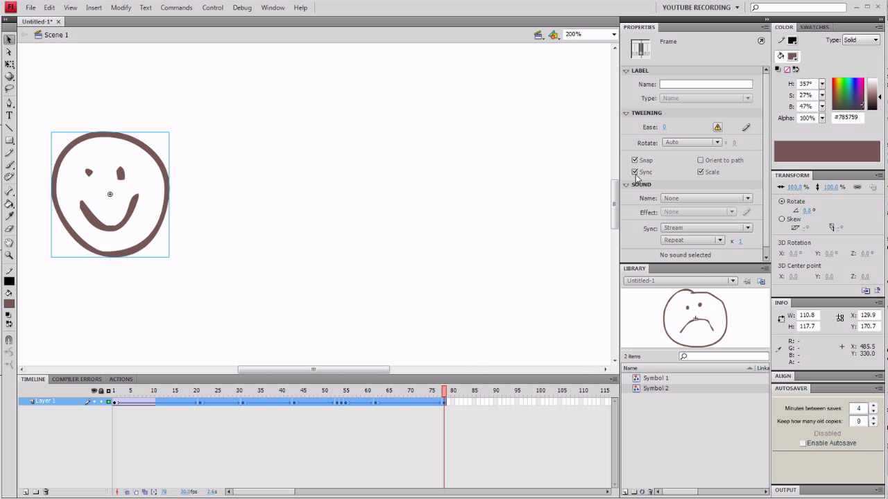
click(635, 172)
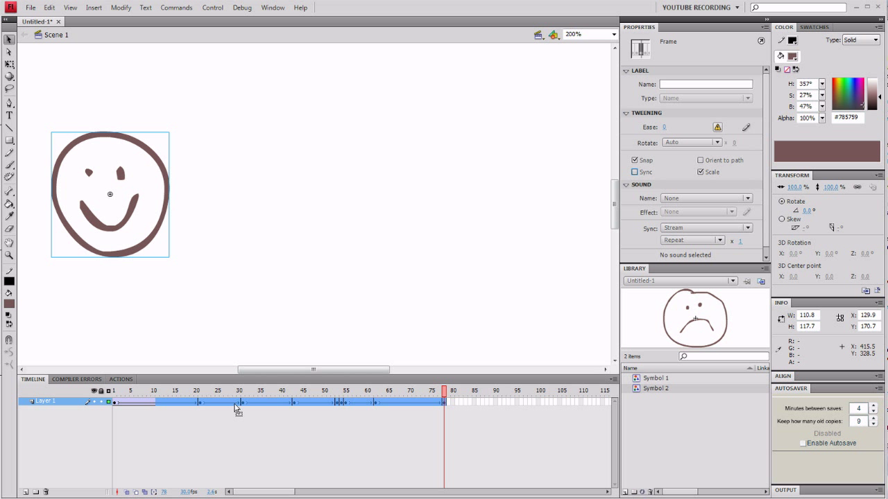
Remove the tweens from all selected frames, leaving only the keyframes
right_click(238, 402)
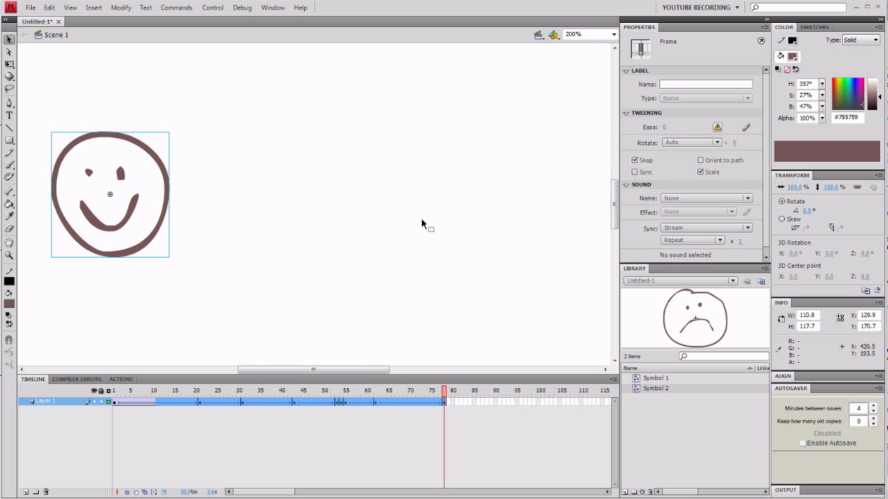
click(172, 391)
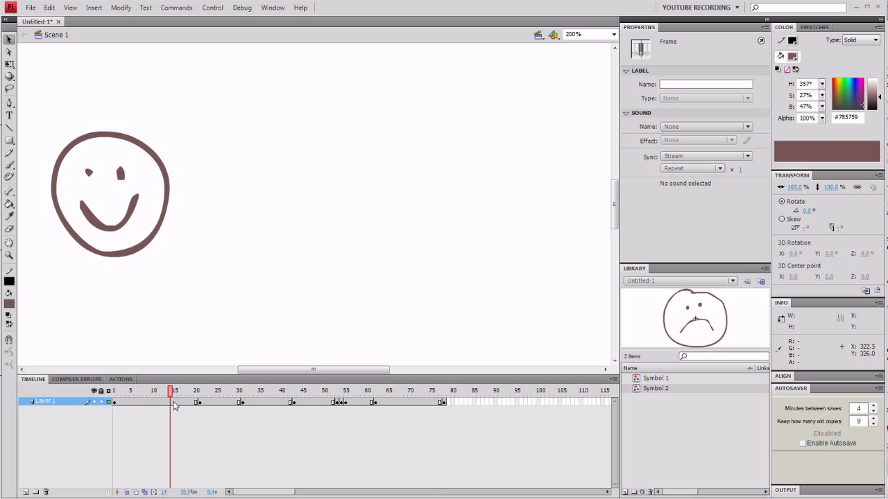
click(177, 391)
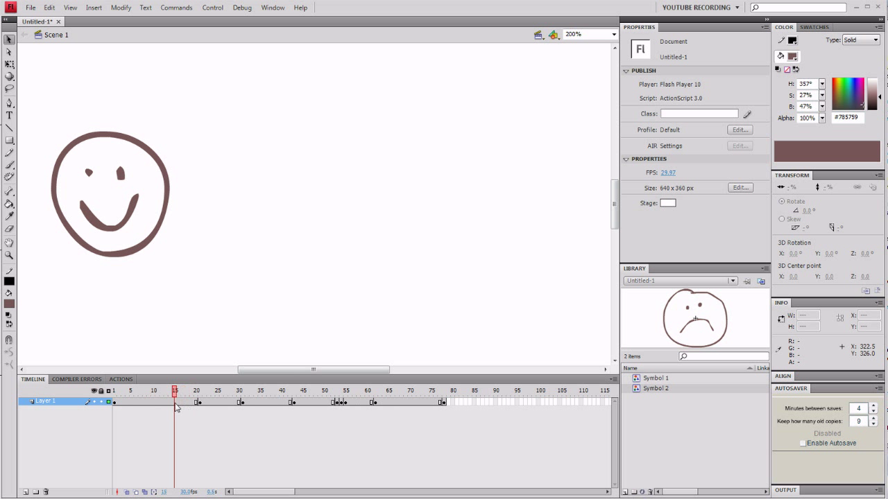
click(161, 391)
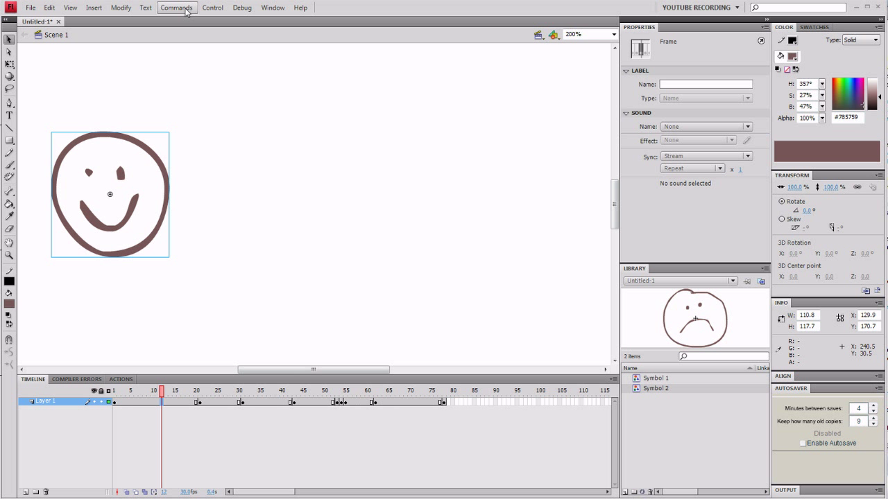
Apply the 'motion tween (no sync)' command to the spans at frames 1–21 and 21–28
click(176, 8)
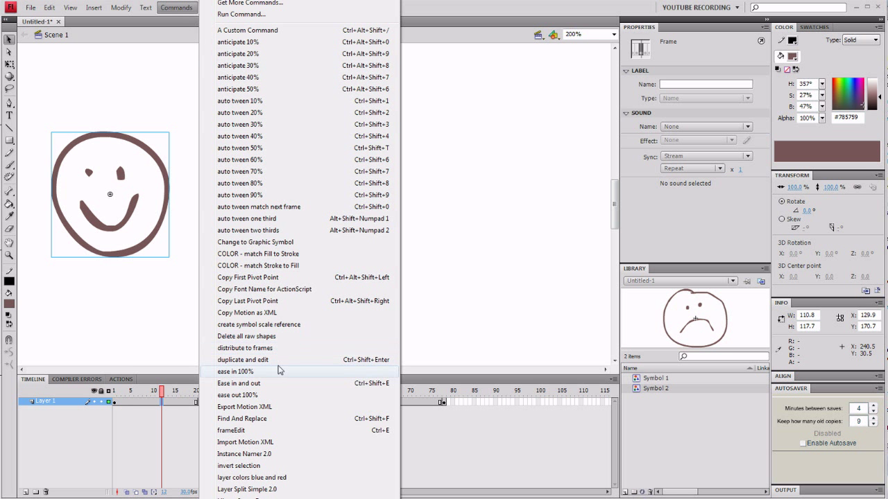
scroll(down, 3)
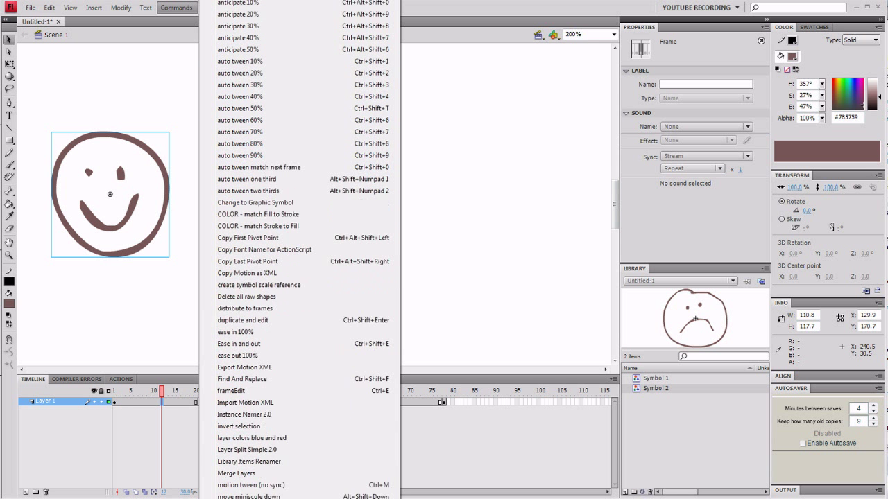
scroll(down, 3)
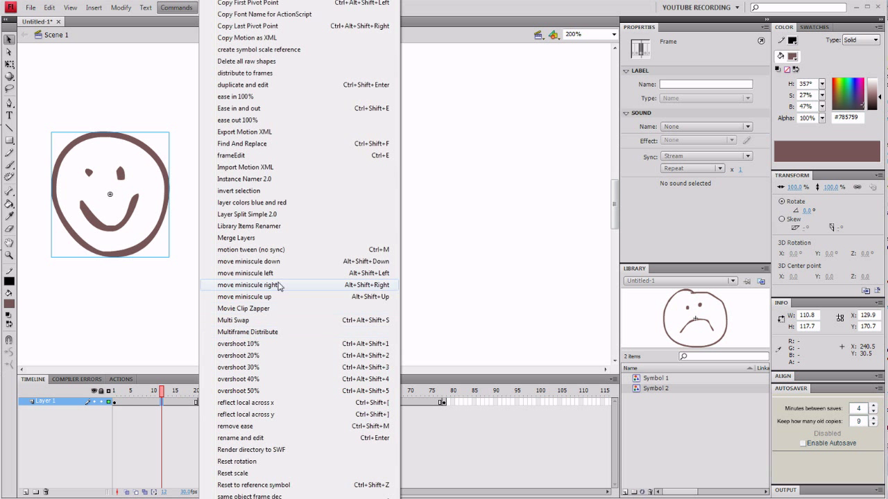
mouse_move(312, 213)
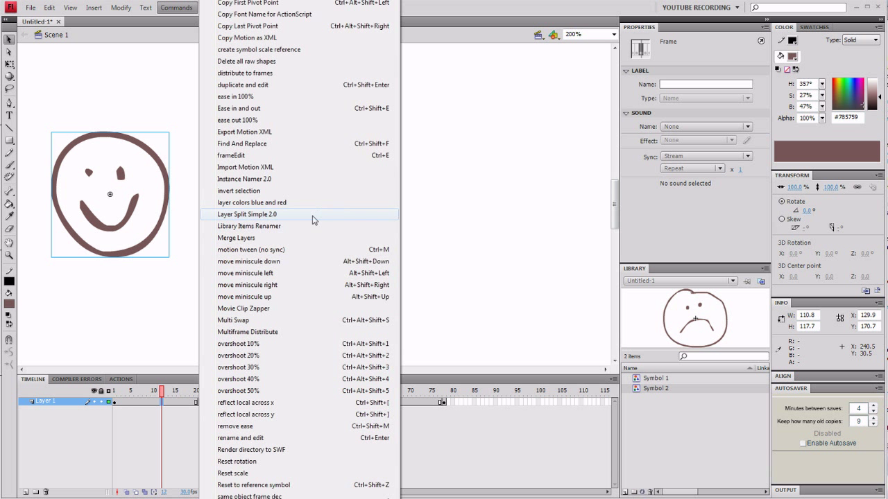
mouse_move(296, 250)
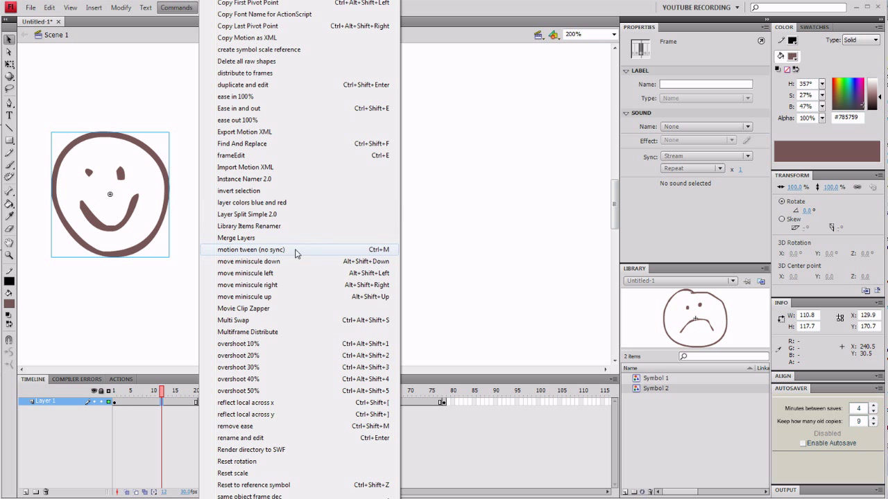
click(250, 250)
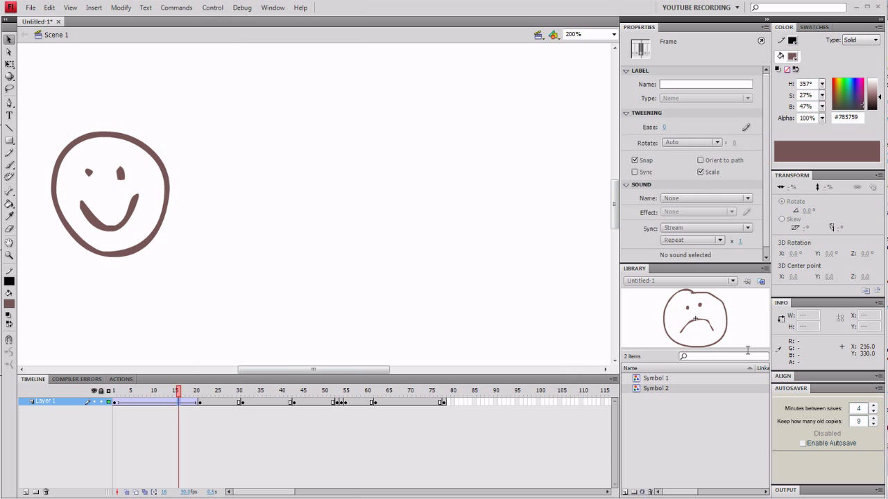
mouse_move(636, 172)
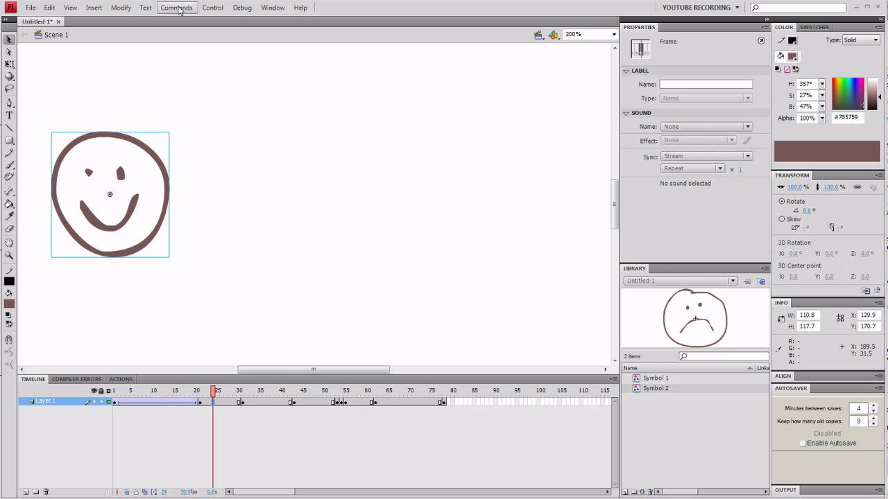
click(176, 7)
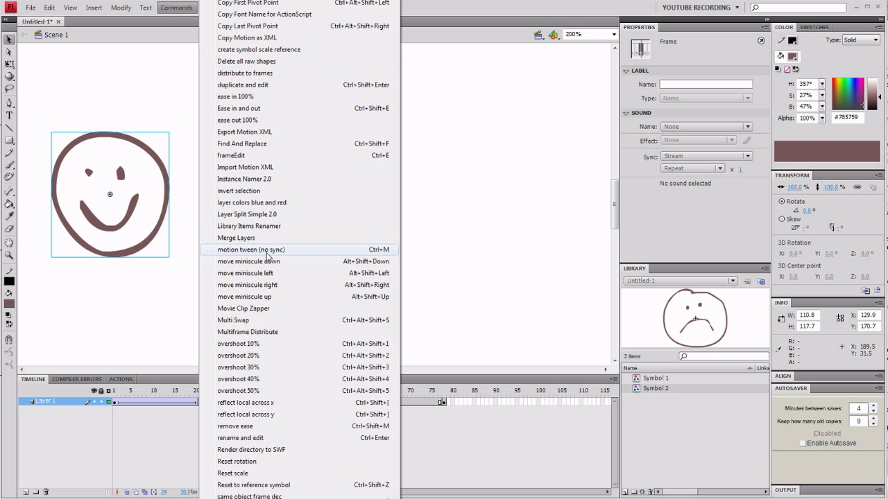
click(250, 250)
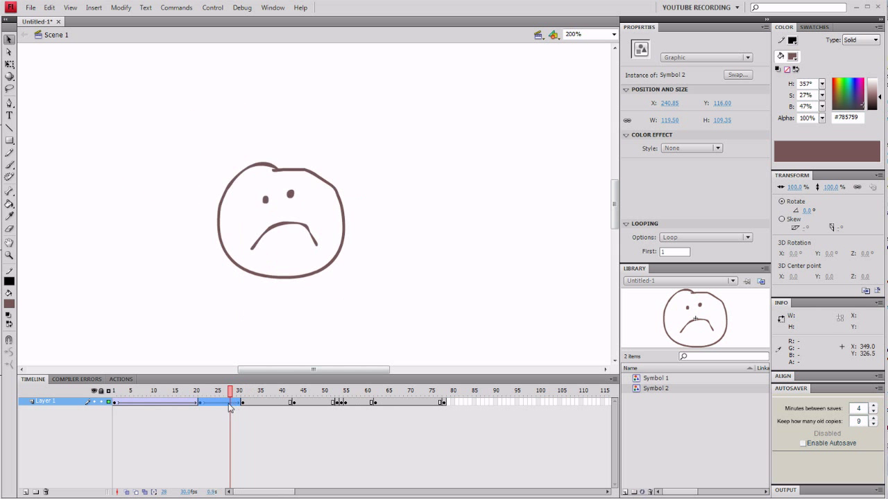
Tween the remaining keyframe spans and extend the frame selection through frame 77
click(131, 390)
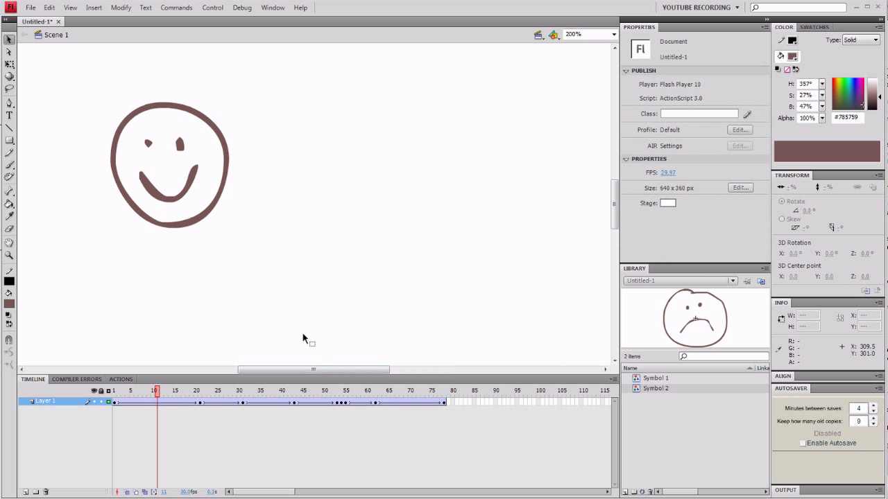
click(260, 390)
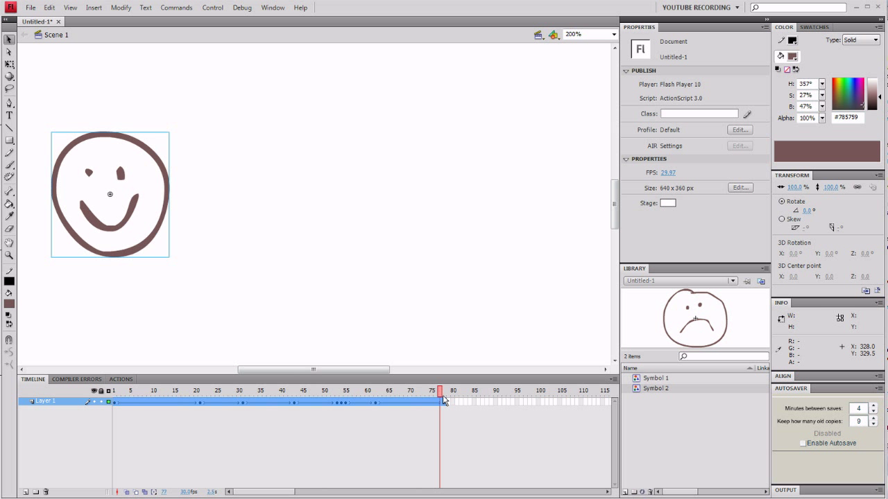
click(444, 390)
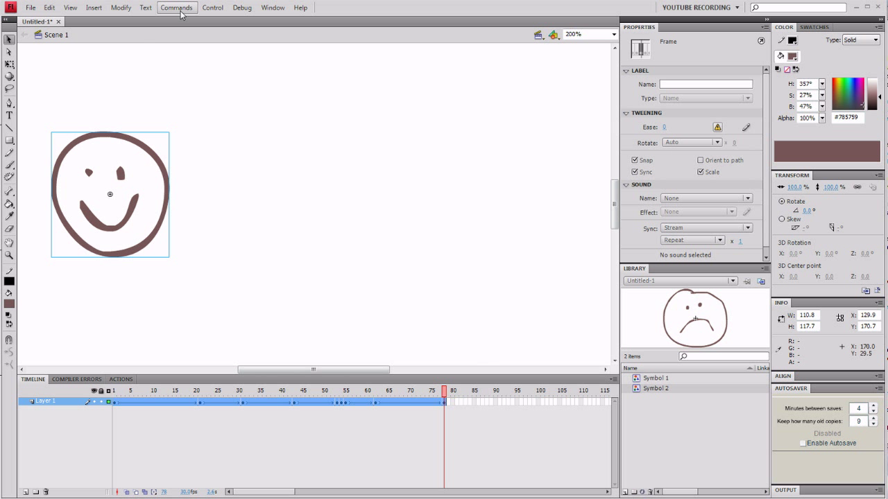
click(177, 7)
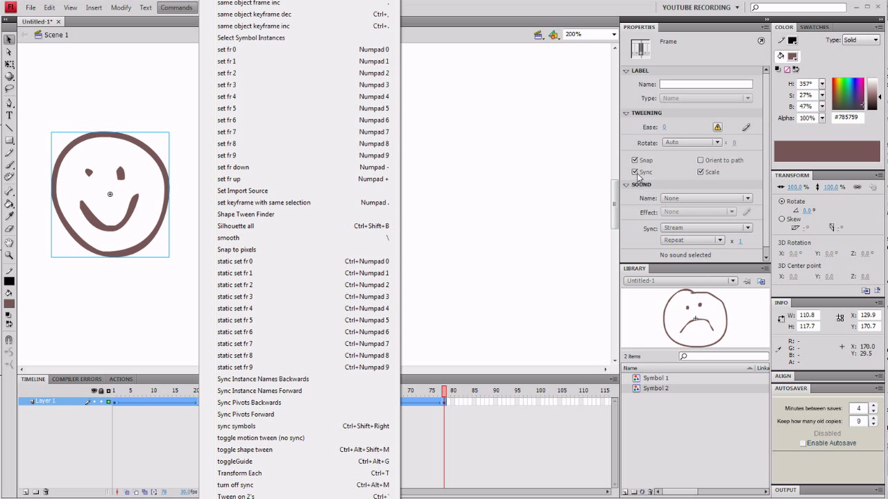
mouse_move(636, 175)
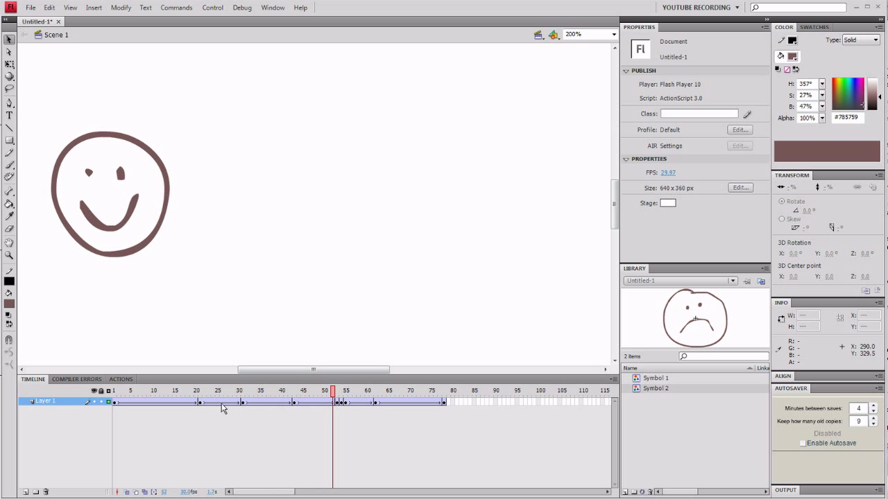
mouse_move(200, 407)
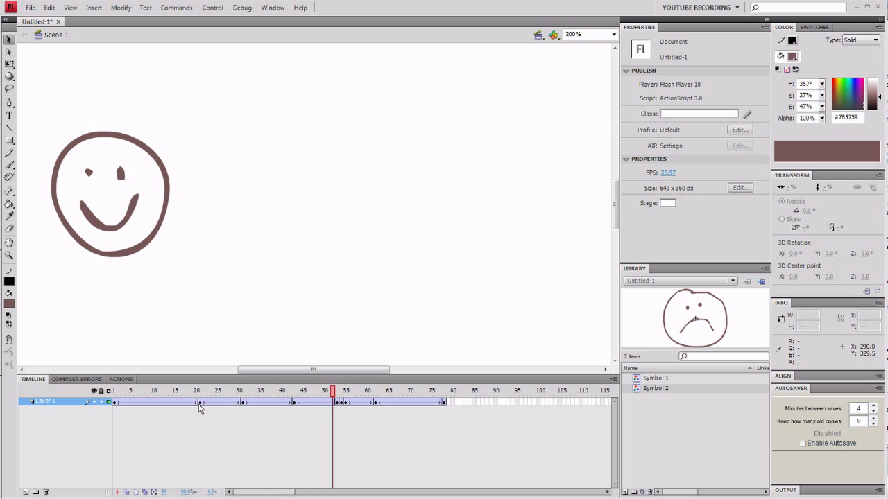
click(197, 391)
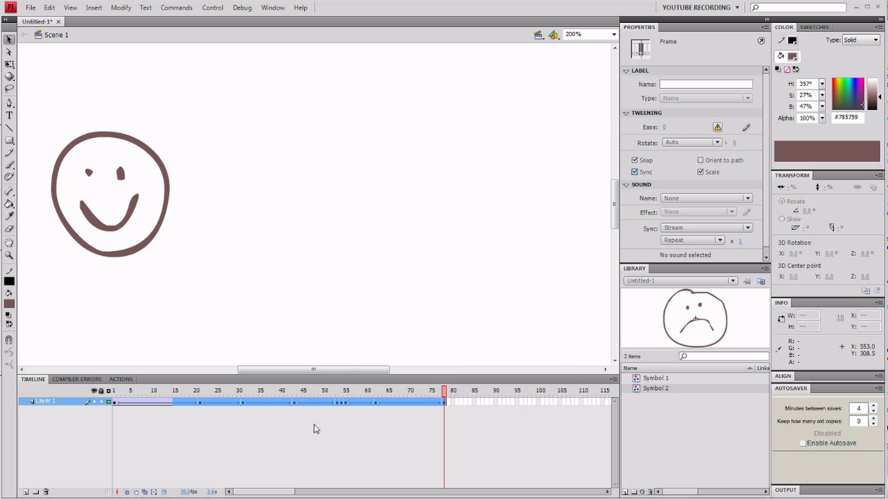
Review the tweened opening span and the face symbols in the library
click(131, 391)
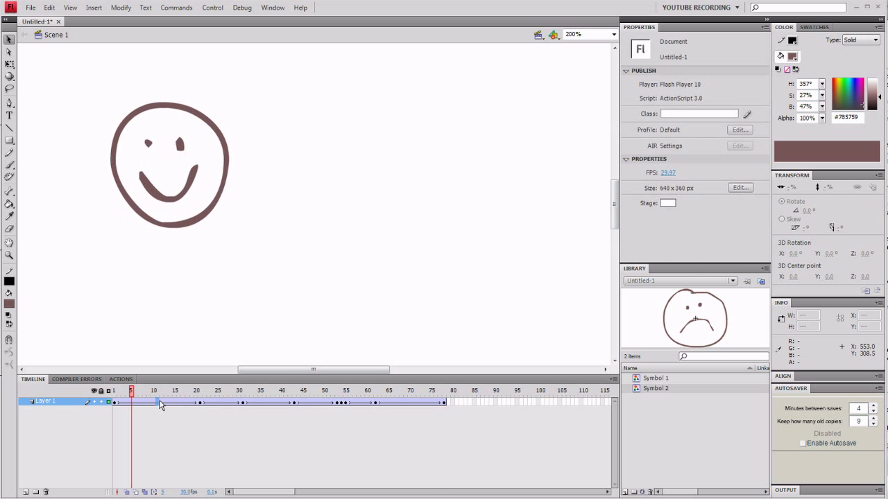
click(444, 402)
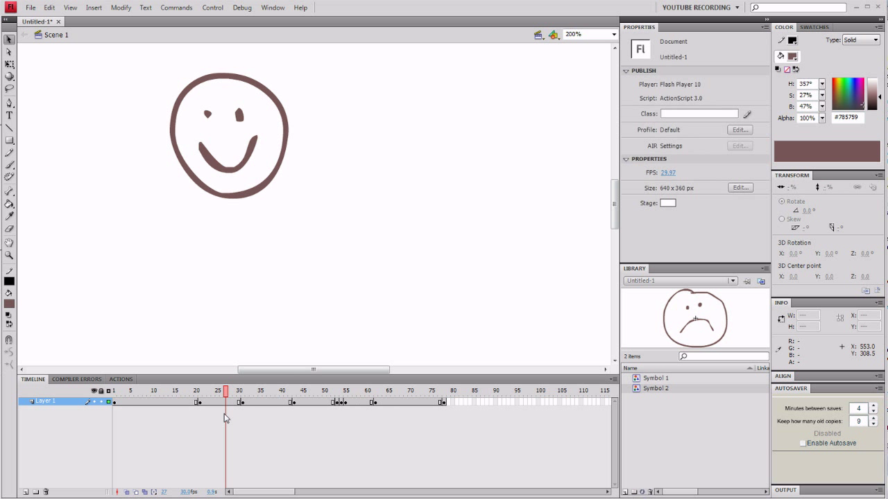
mouse_move(232, 406)
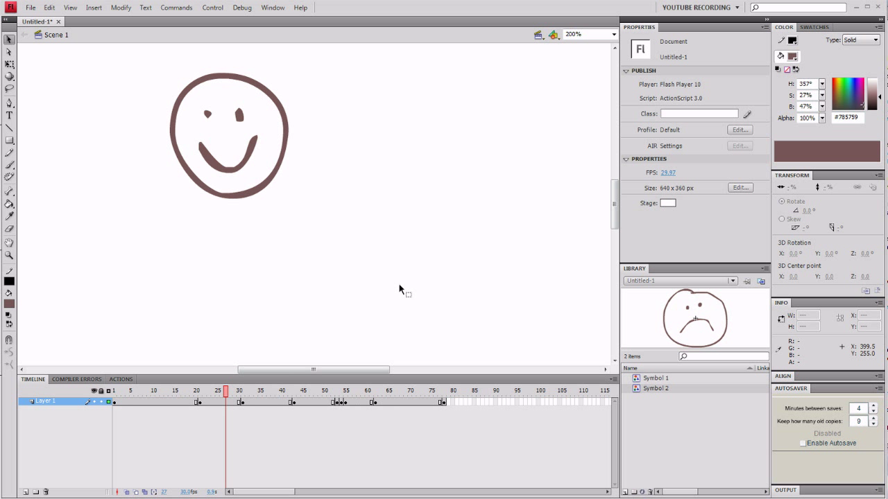
click(229, 136)
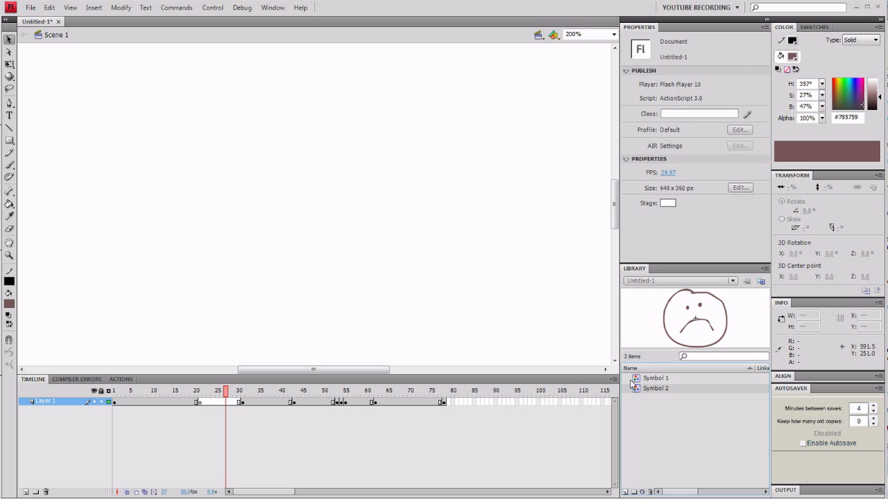
click(218, 402)
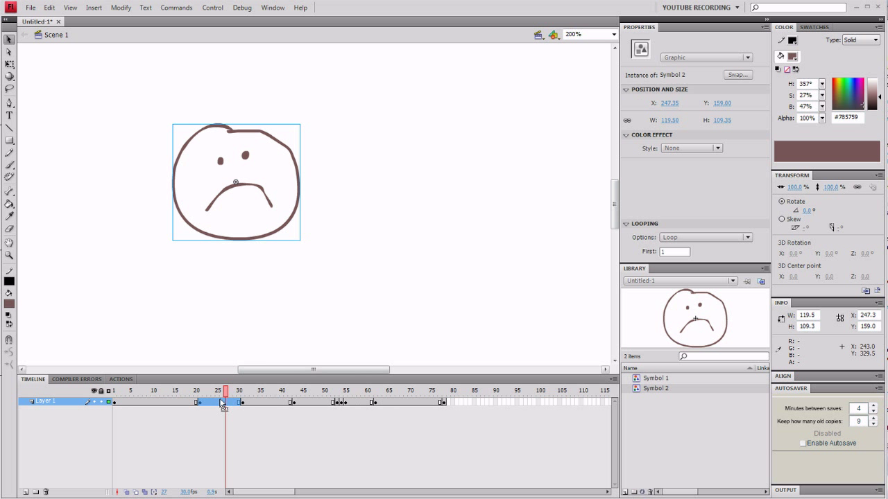
Remove the tween from the first span, frames 1–18, leaving its keyframes
click(188, 392)
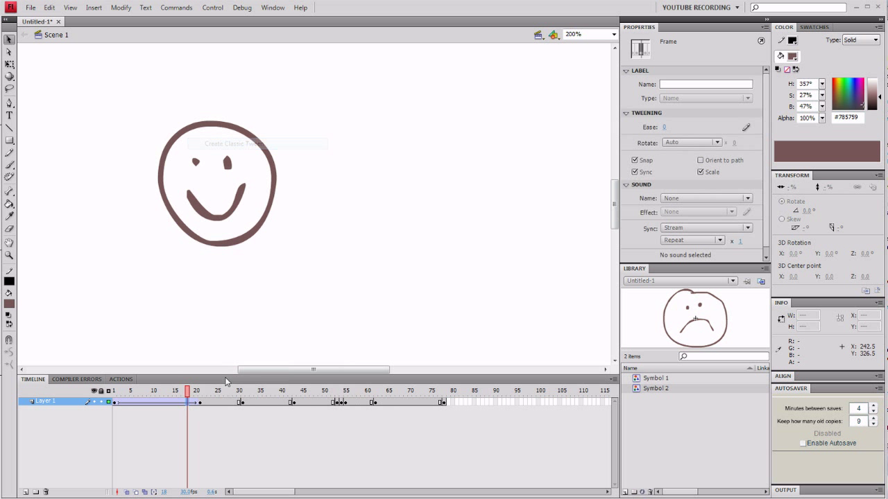
click(176, 390)
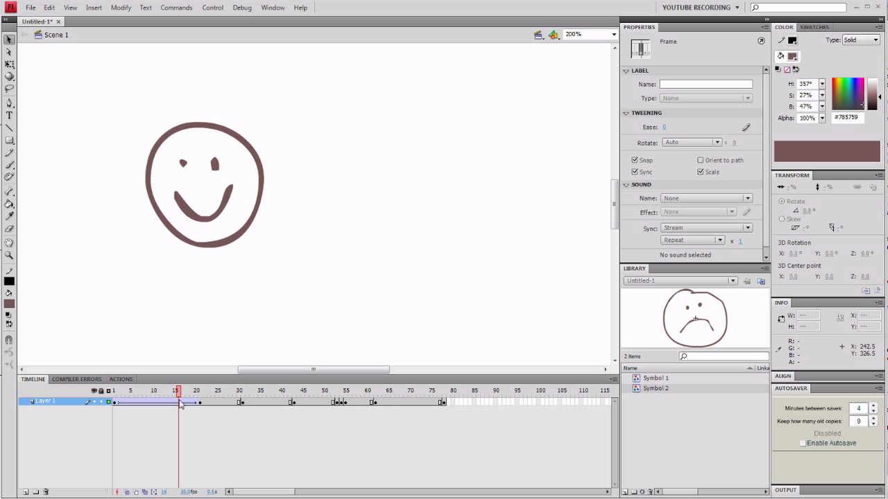
click(230, 390)
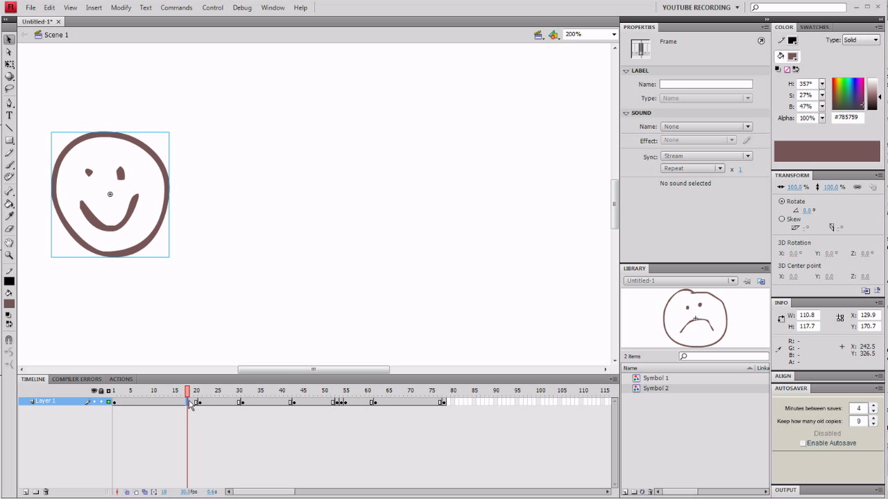
click(114, 390)
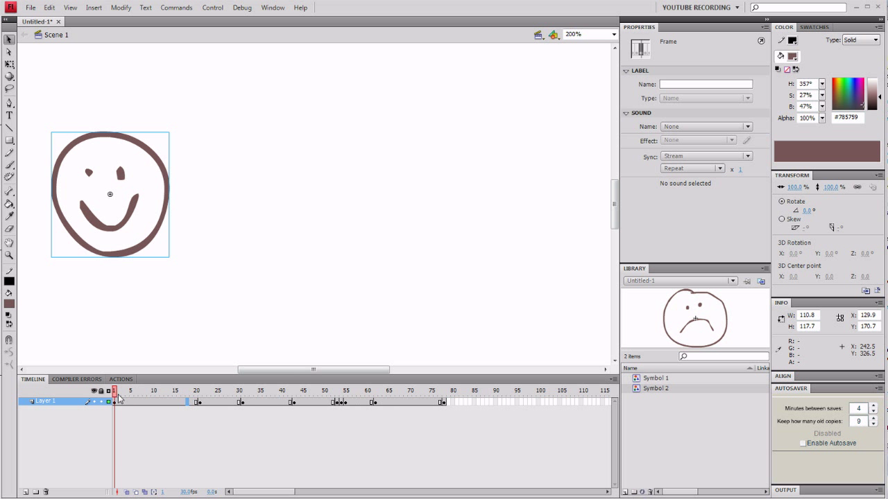
Select every frame from 1 to 77 and bring up the Commands list
click(185, 391)
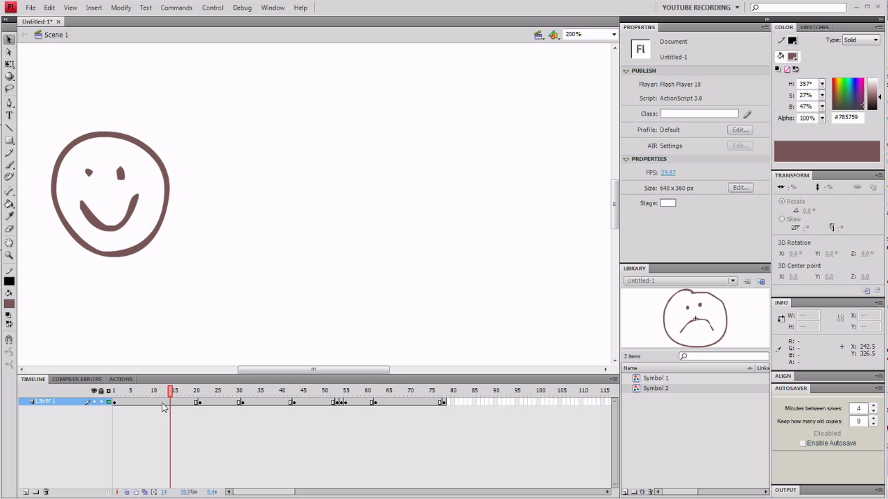
click(218, 390)
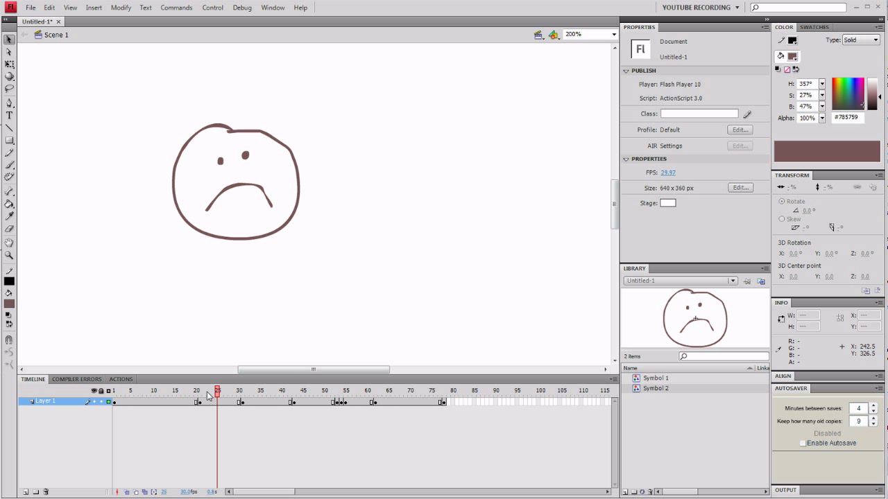
mouse_move(191, 408)
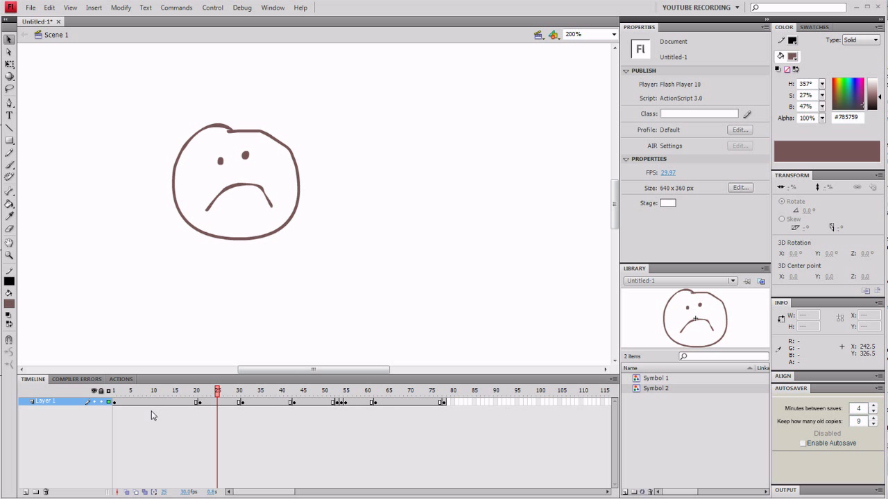
click(442, 391)
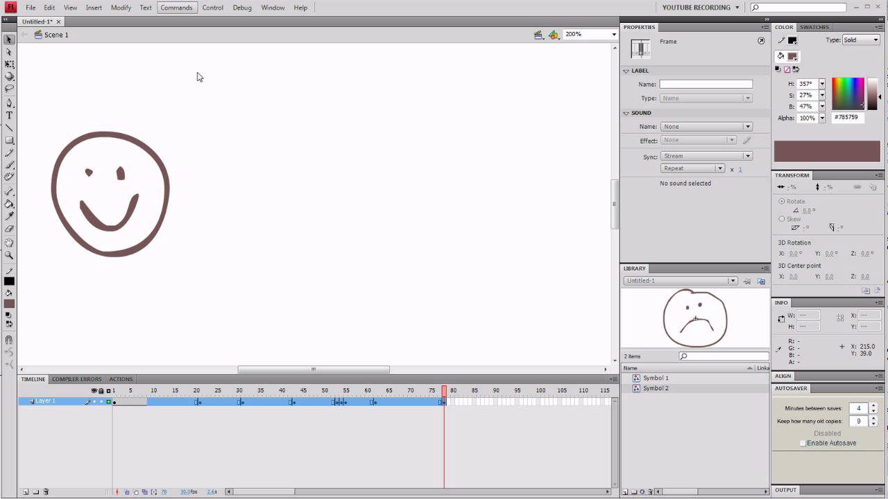
click(176, 8)
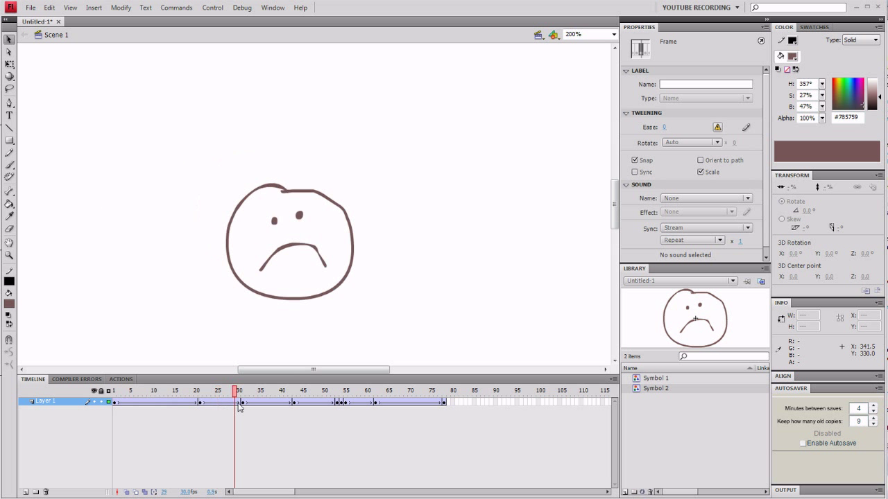
Scrub the no-sync tweened animation around frame 29 and return to frame 1
click(153, 391)
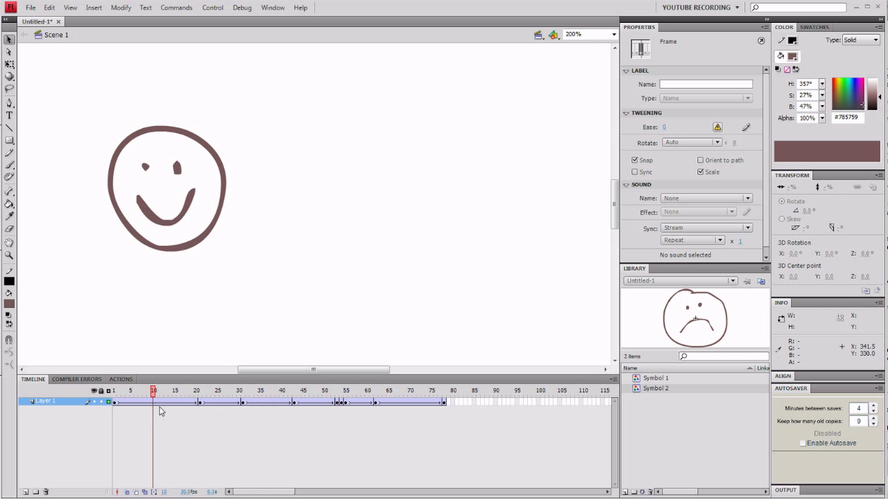
click(389, 391)
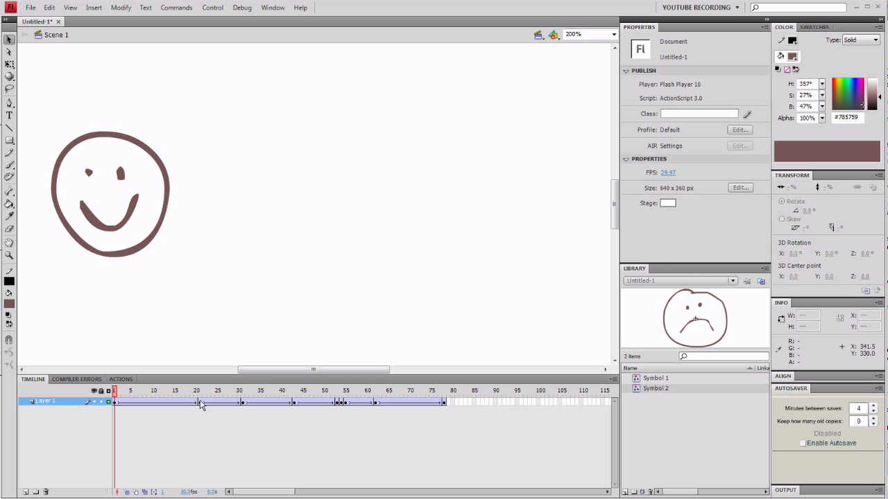
mouse_move(207, 407)
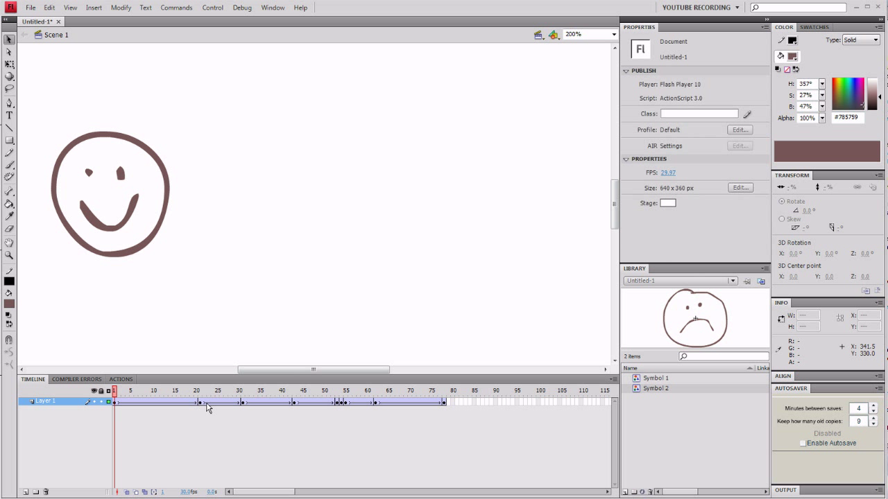